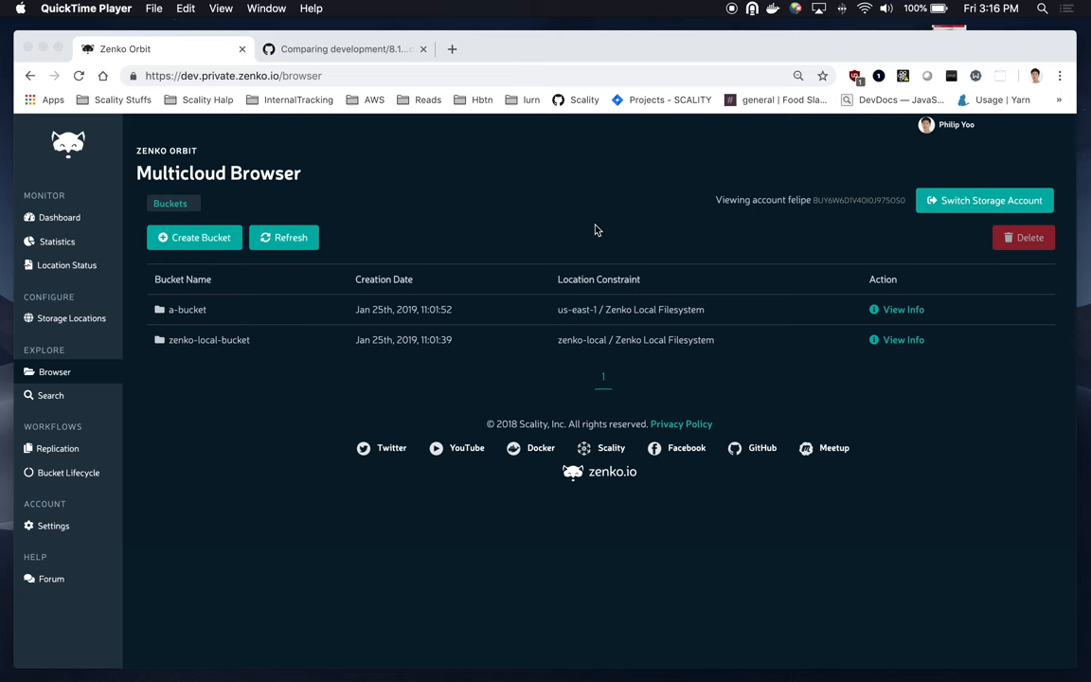
mouse_move(441, 244)
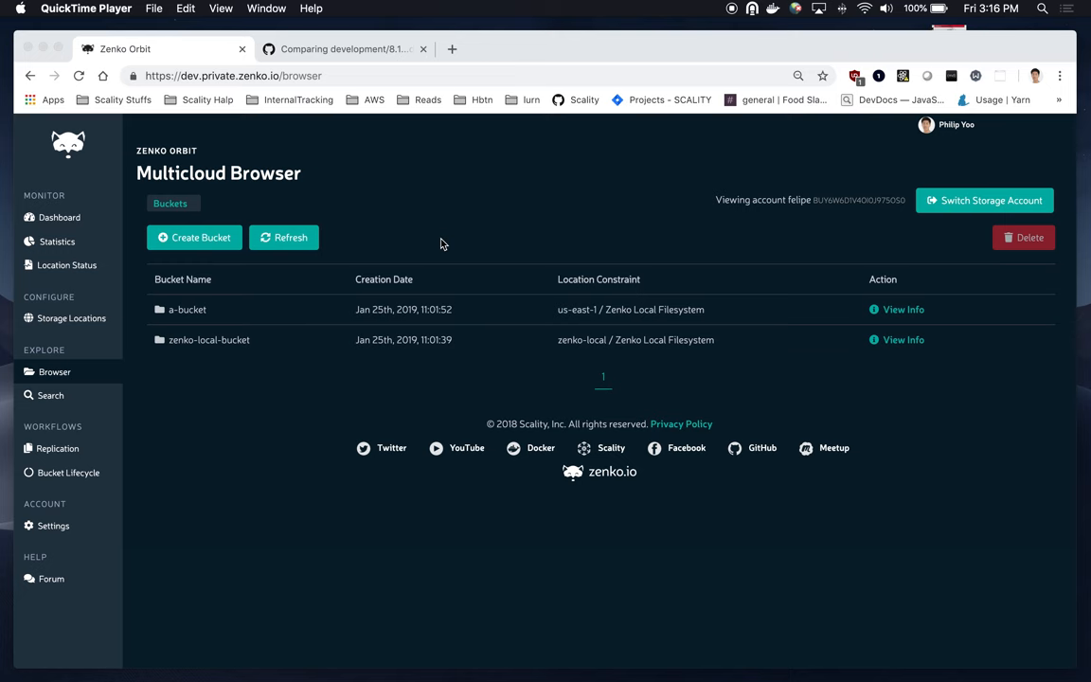
mouse_move(360, 229)
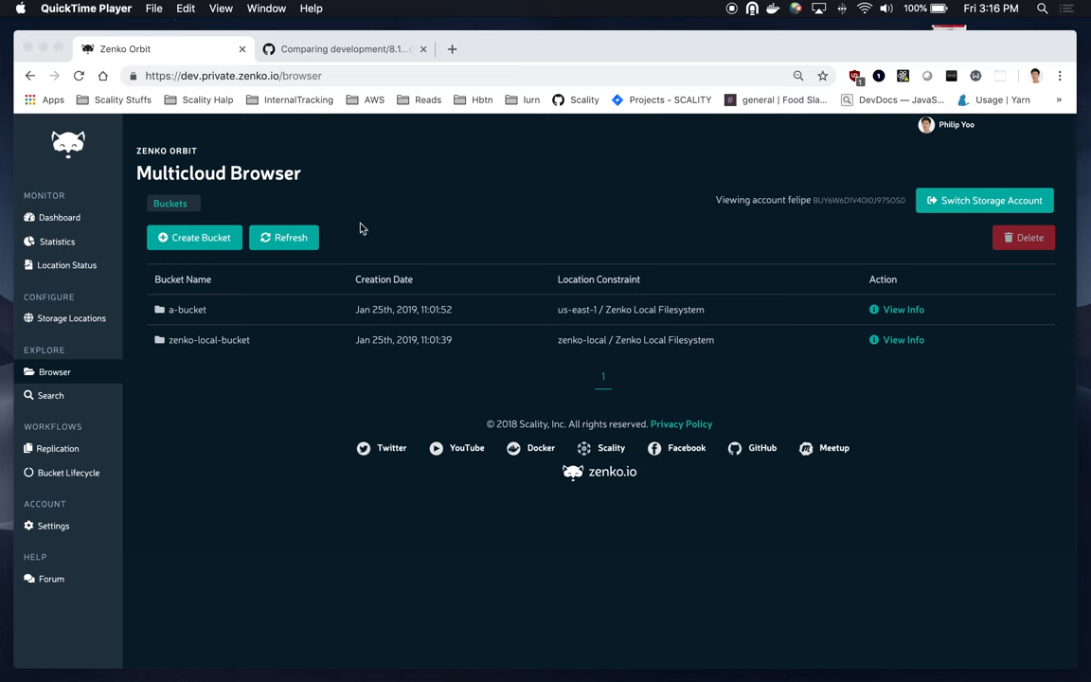
mouse_move(215, 322)
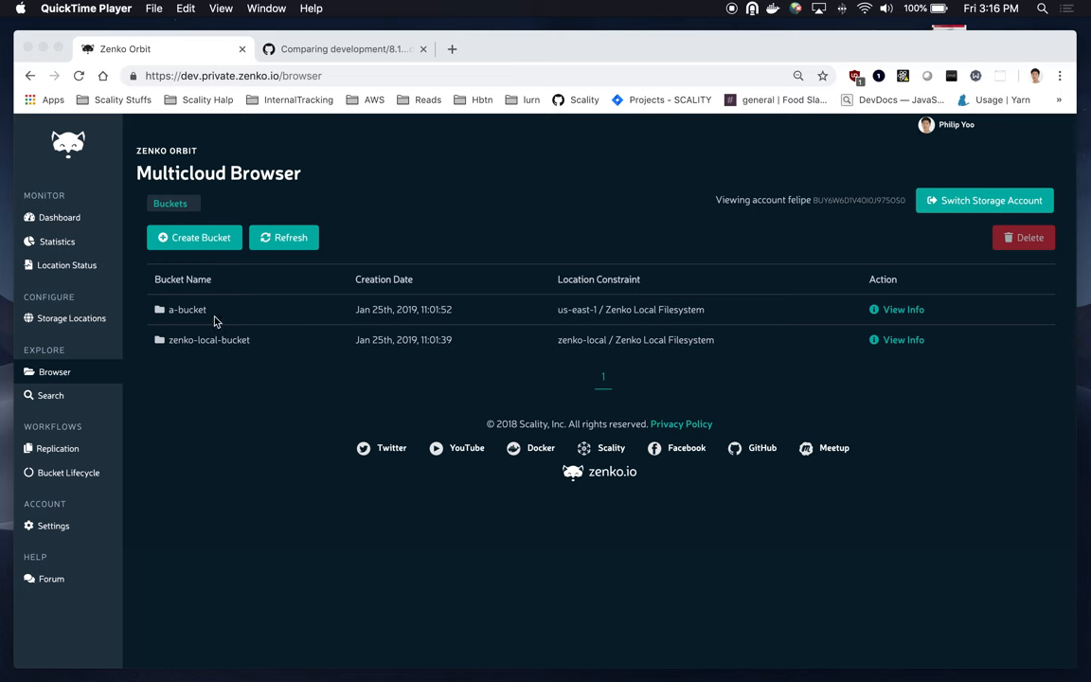
mouse_move(455, 375)
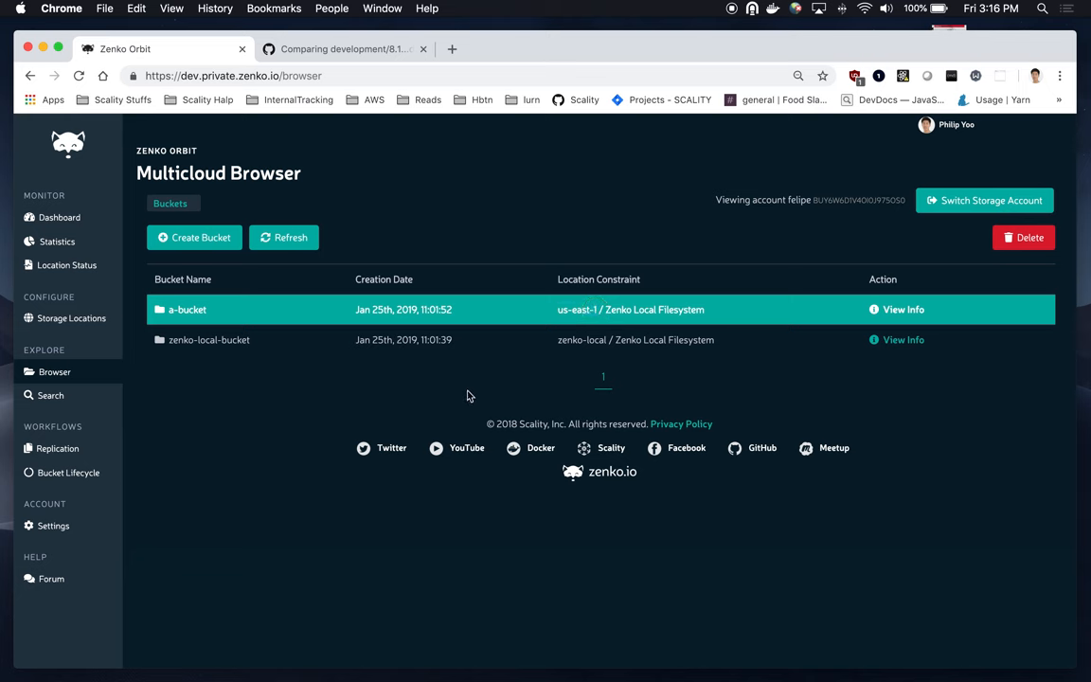
mouse_move(645, 338)
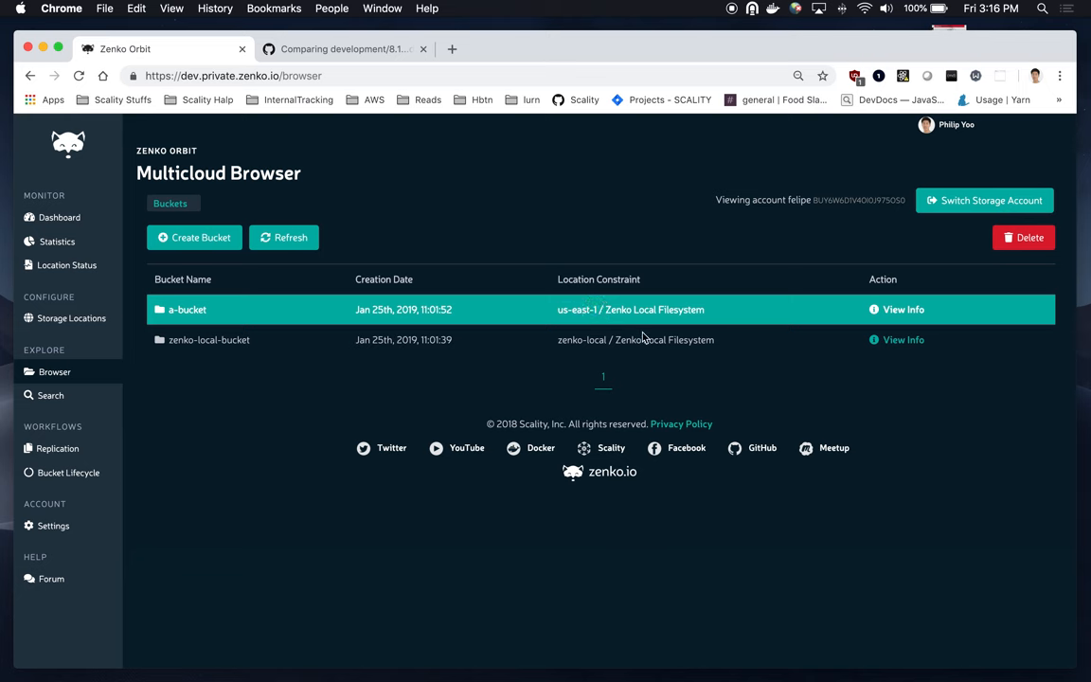
mouse_move(264, 353)
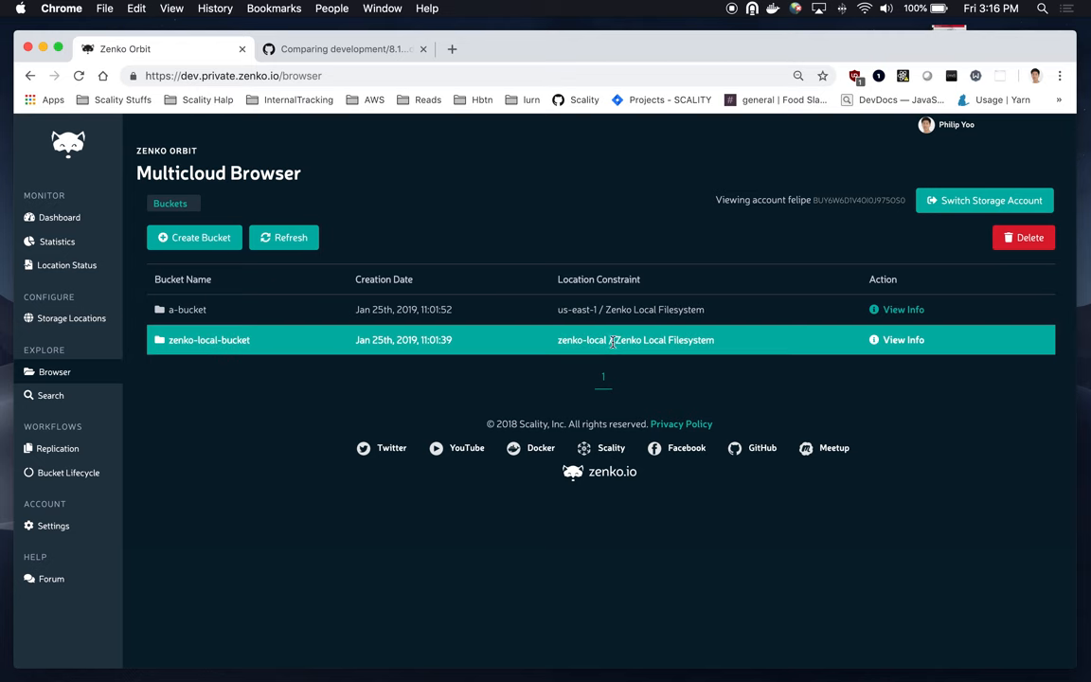
Review the configured storage locations, then return to the bucket list.
double_click(581, 340)
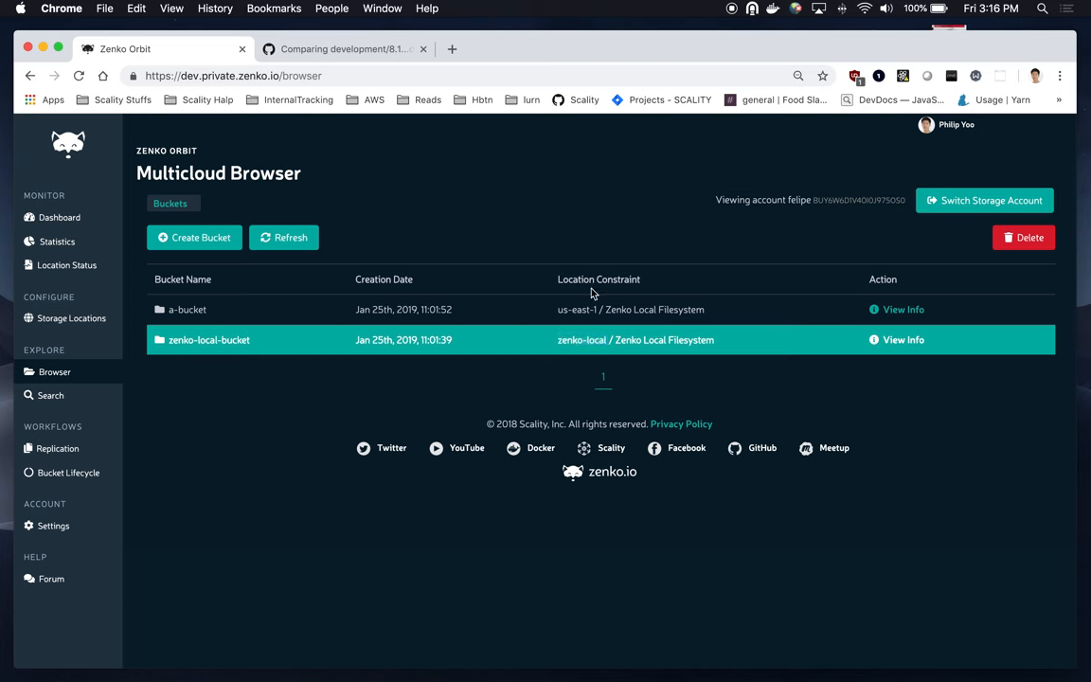
mouse_move(65, 301)
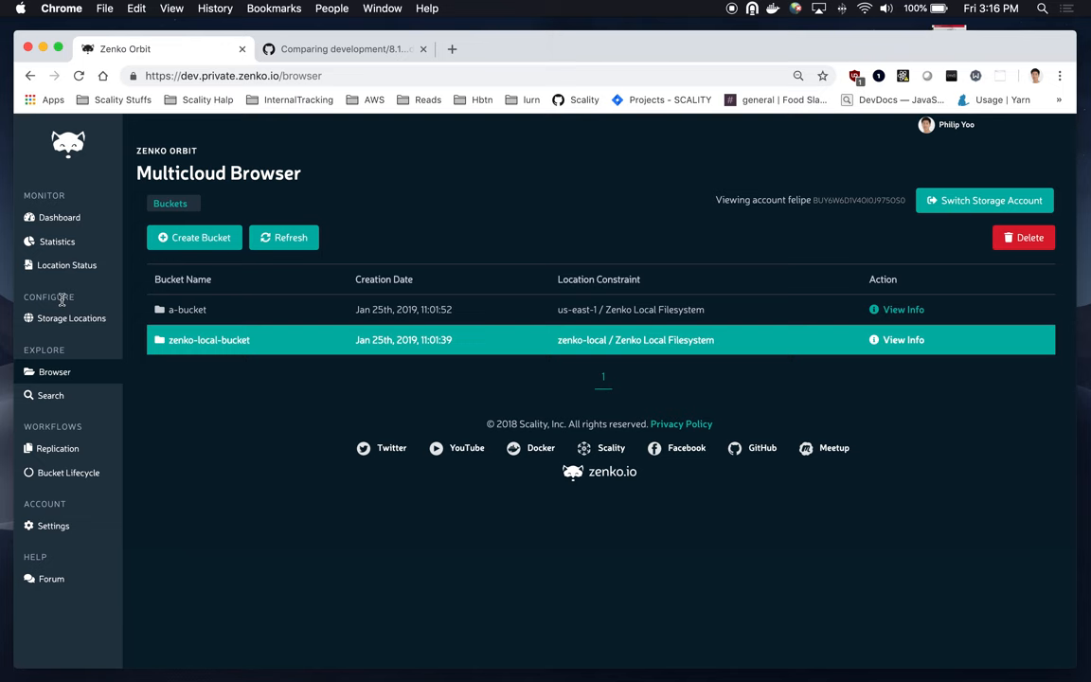
mouse_move(78, 327)
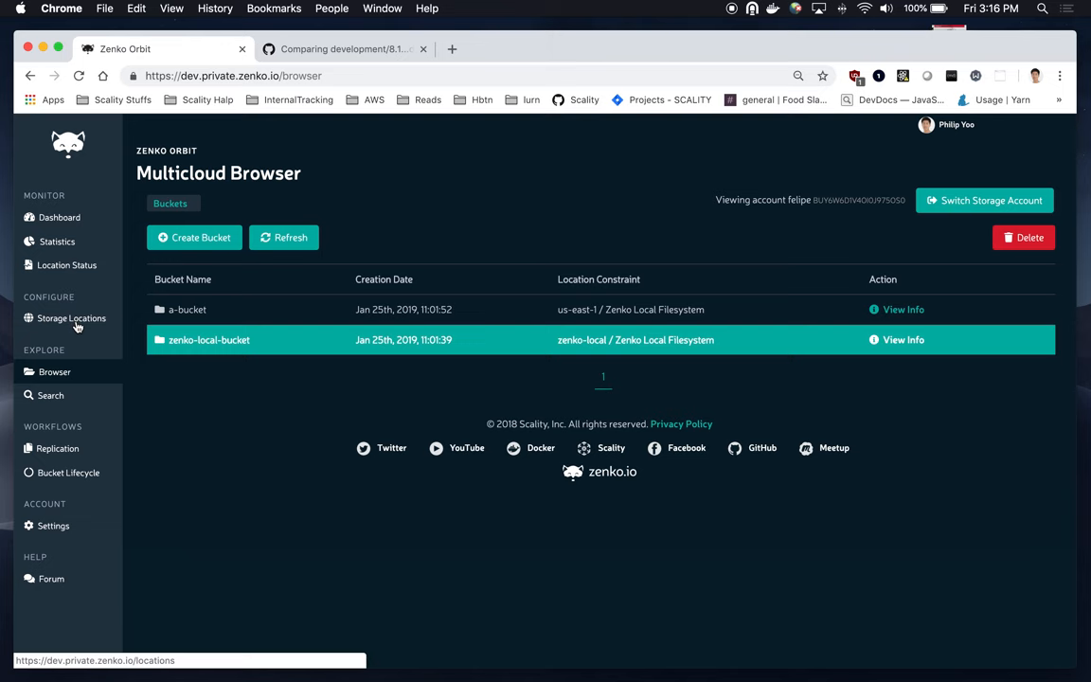
click(71, 319)
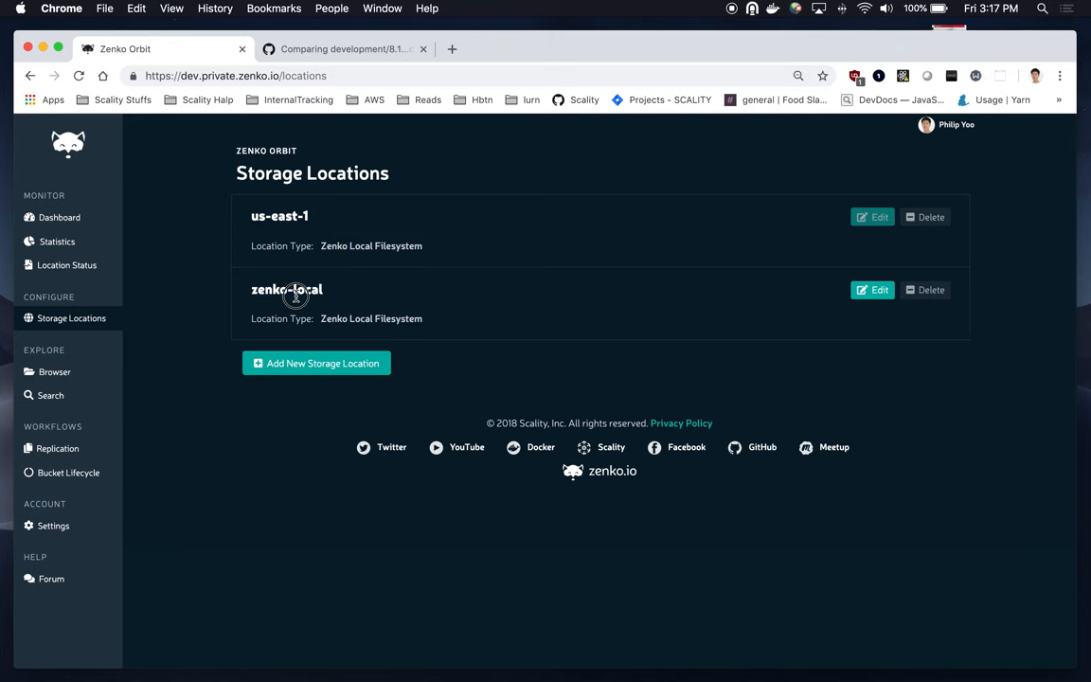
click(54, 371)
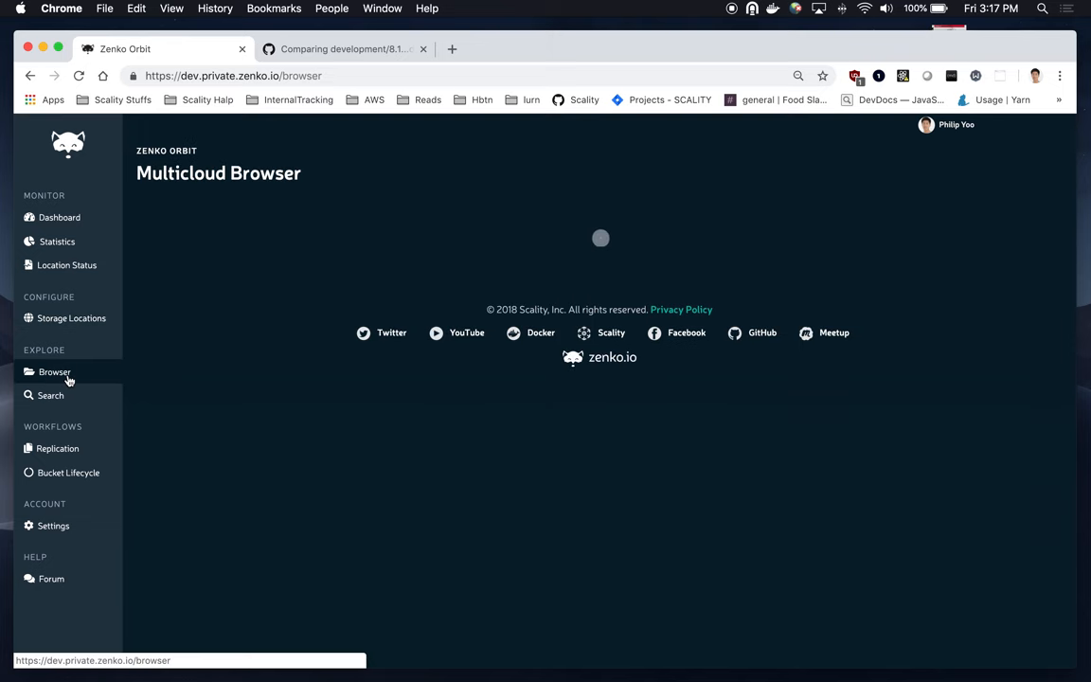
click(54, 372)
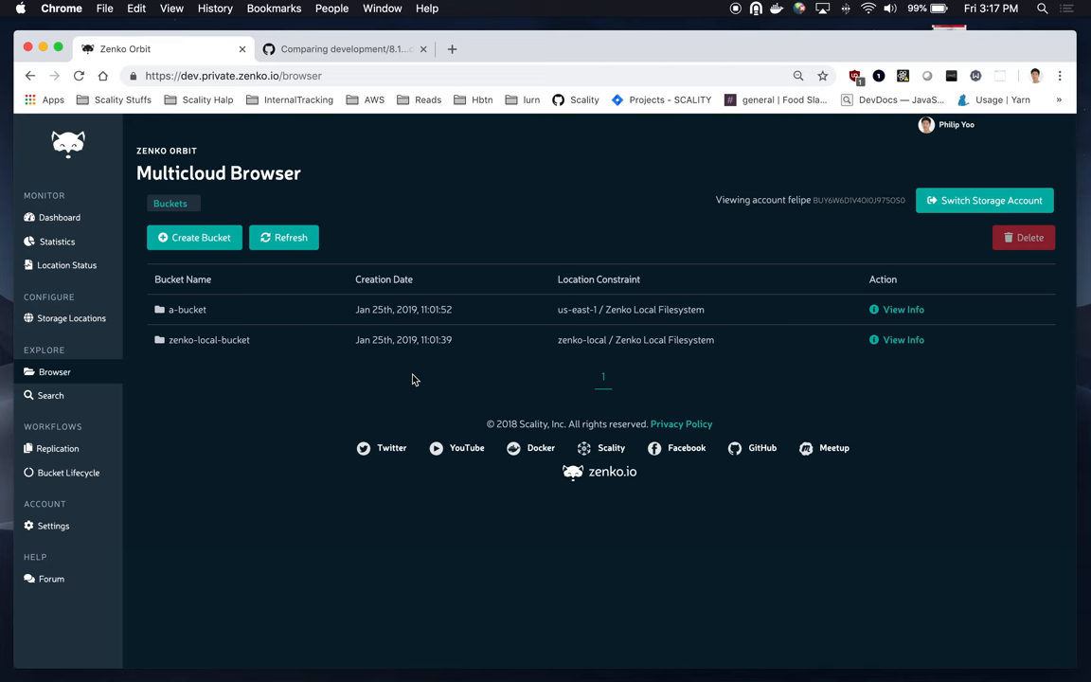
mouse_move(190, 322)
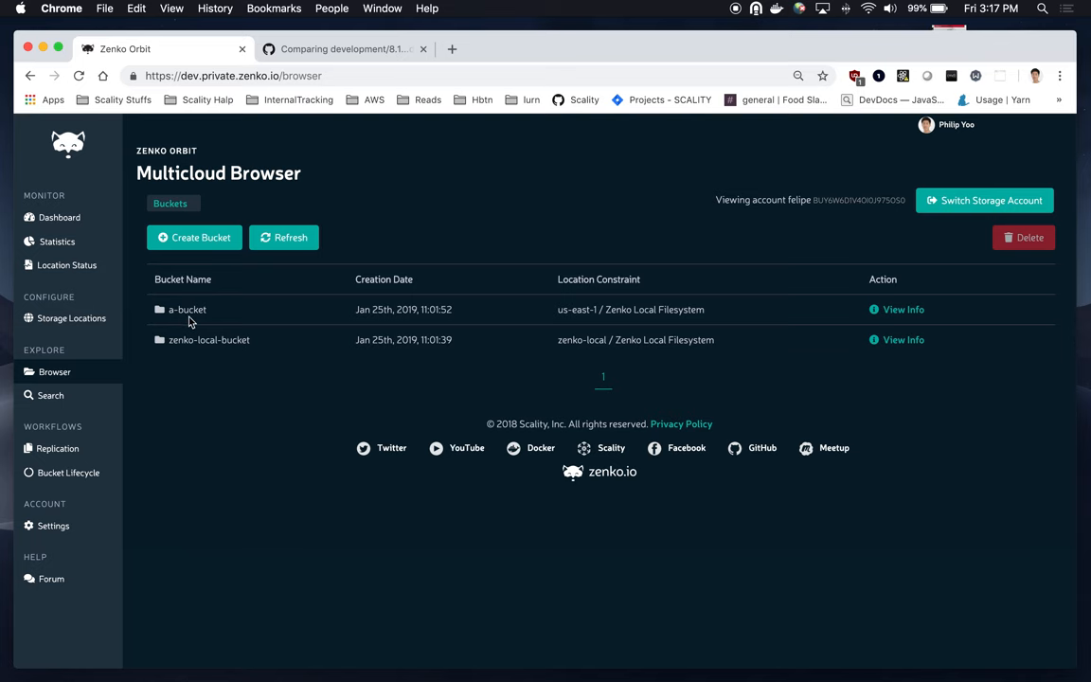
Upload helloWORLD from the Desktop into a-bucket.
click(186, 309)
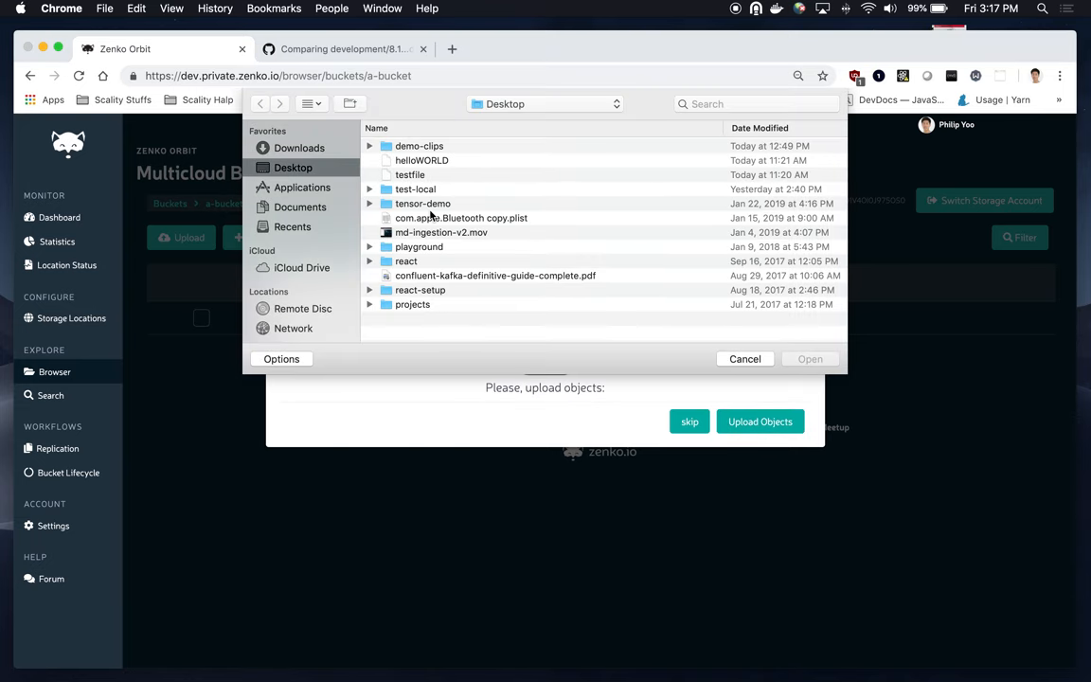
click(422, 160)
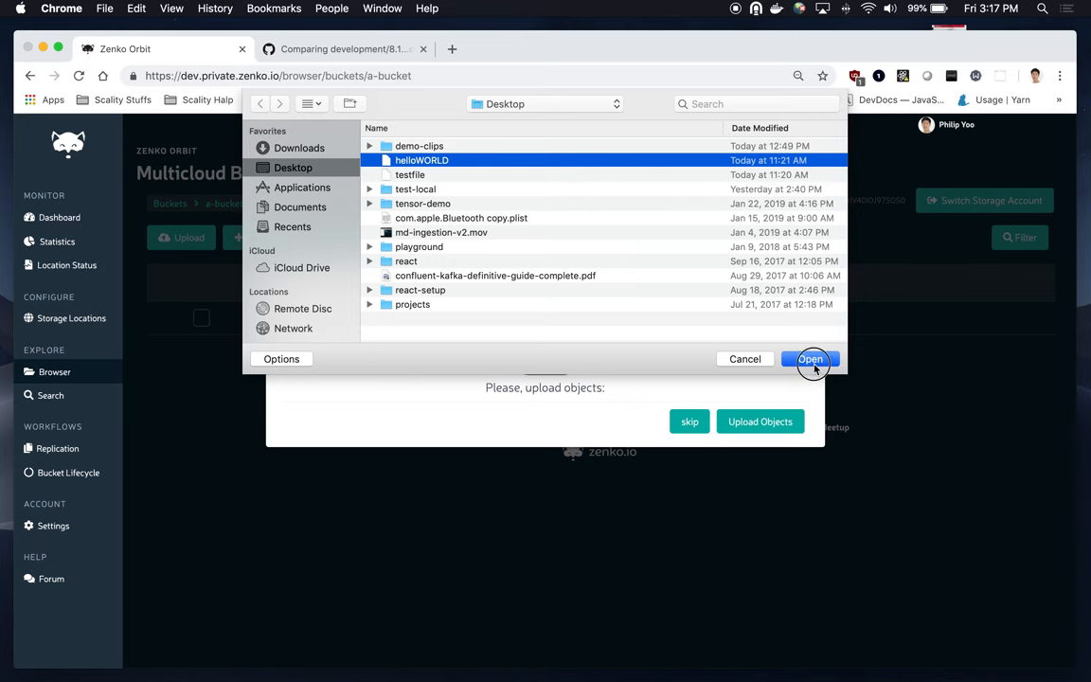
click(811, 359)
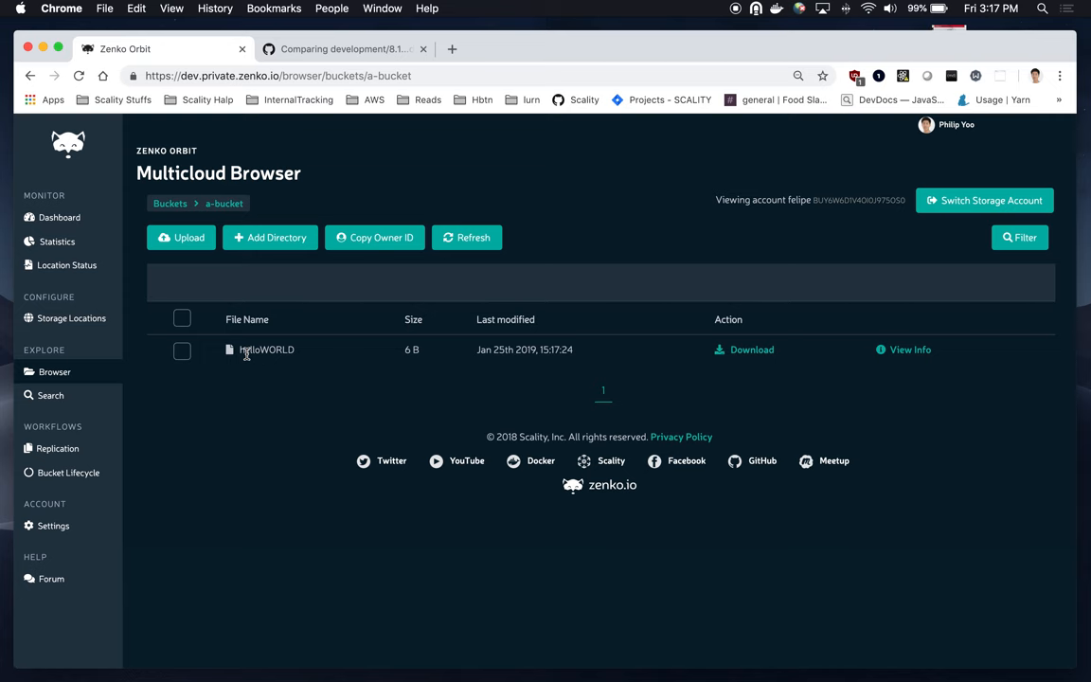
mouse_move(317, 390)
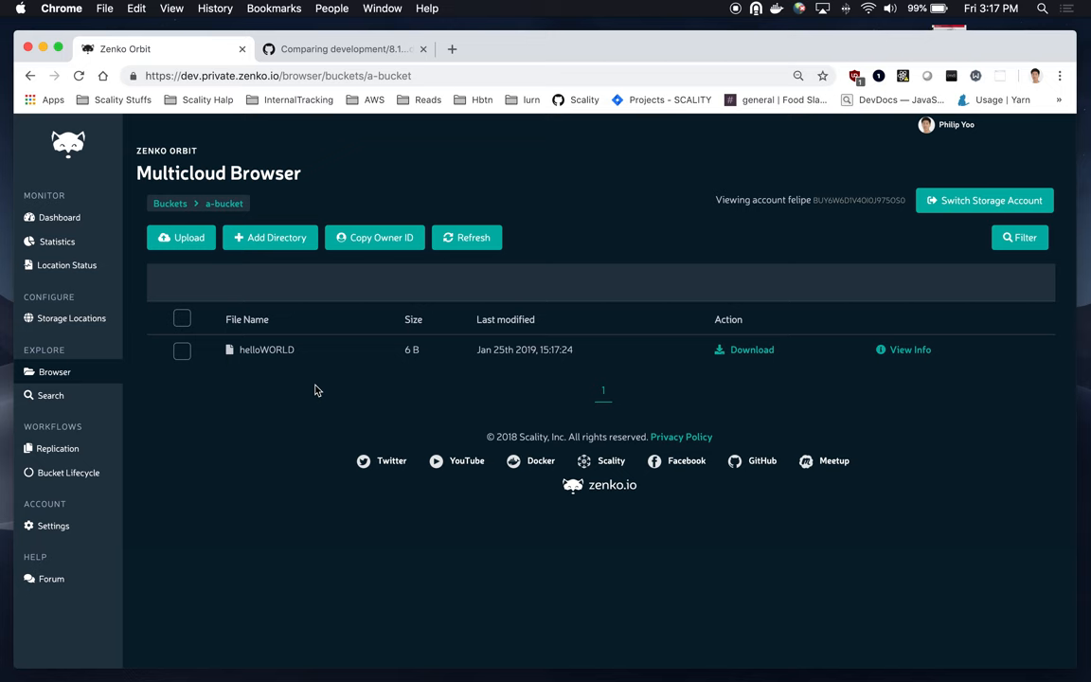
mouse_move(324, 375)
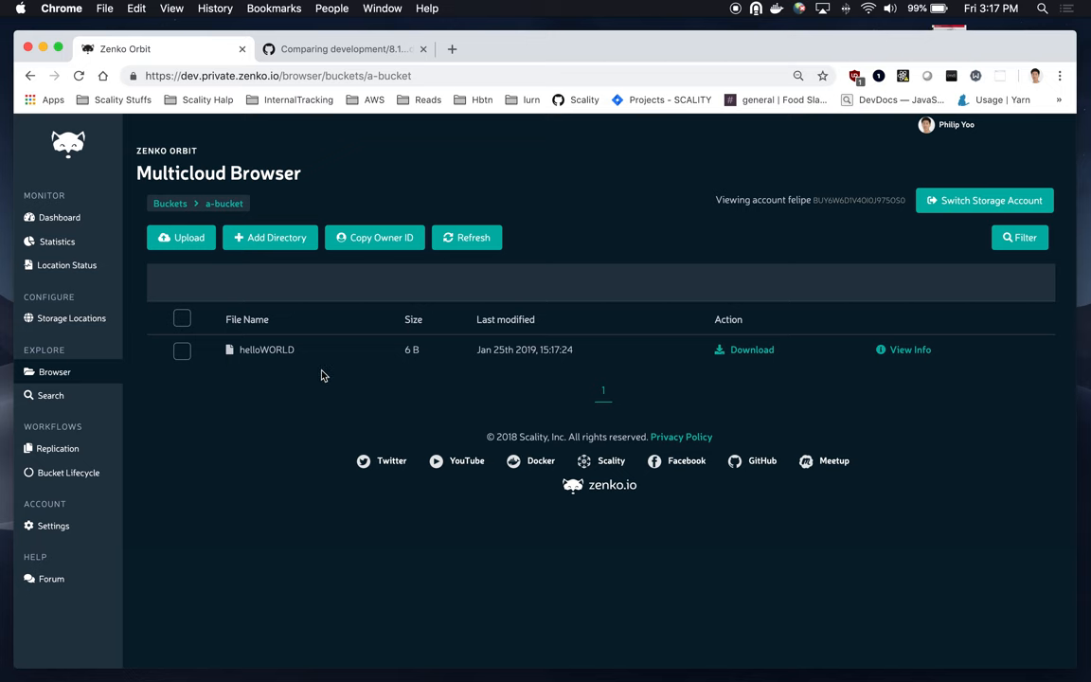
mouse_move(912, 371)
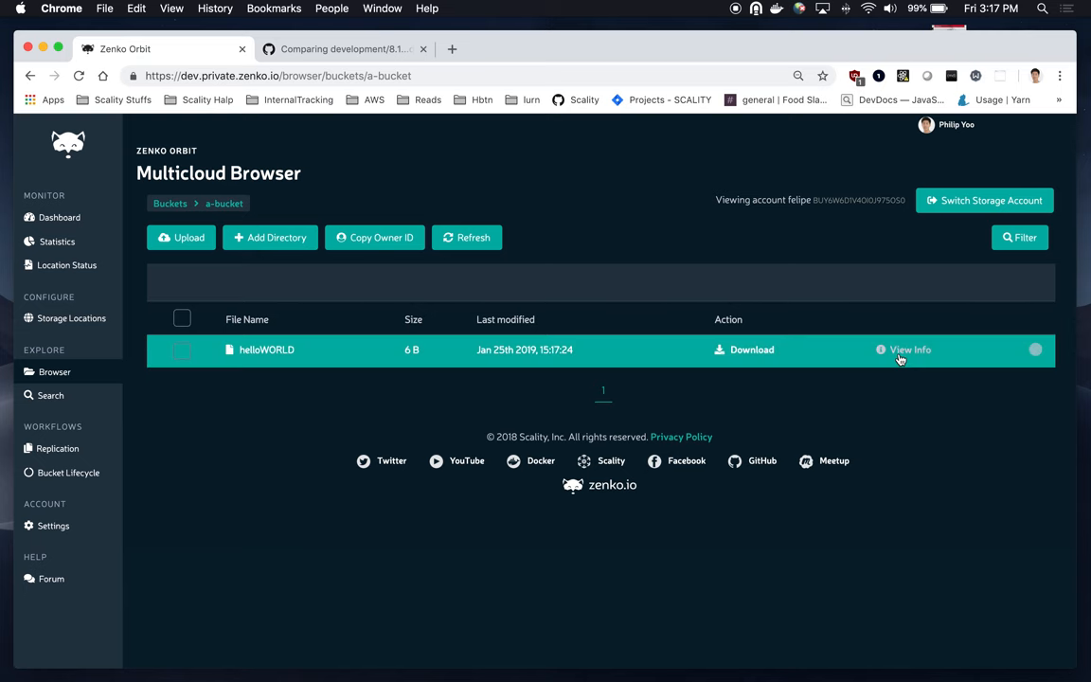
Check helloWORLD's details, then delete it from a-bucket and go back to the browser.
click(905, 350)
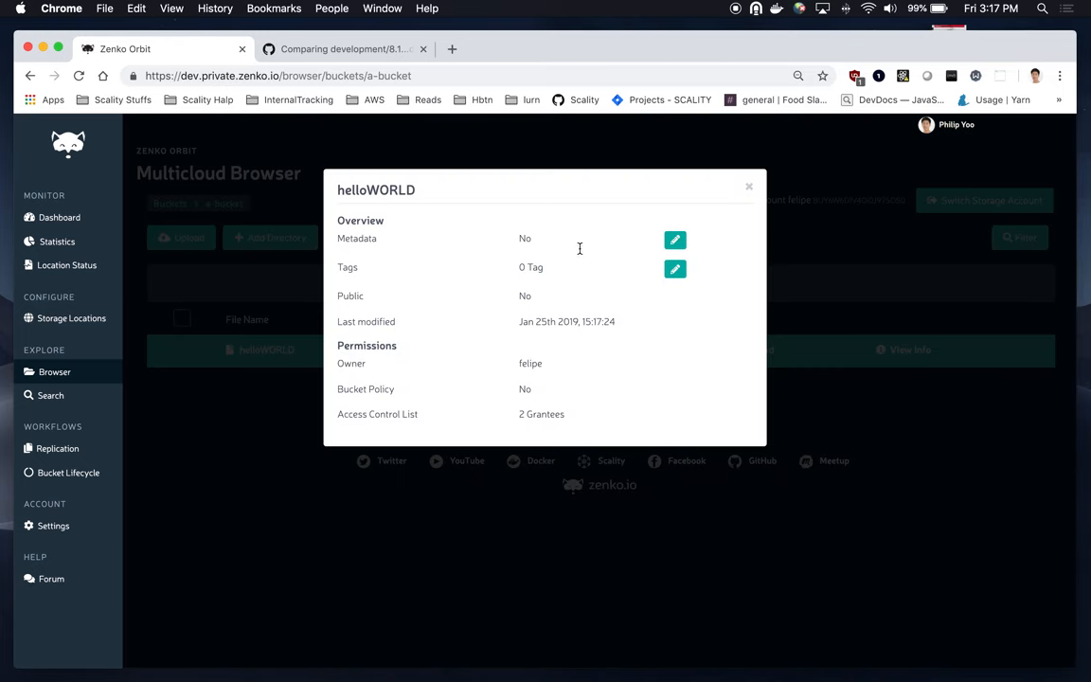
click(749, 186)
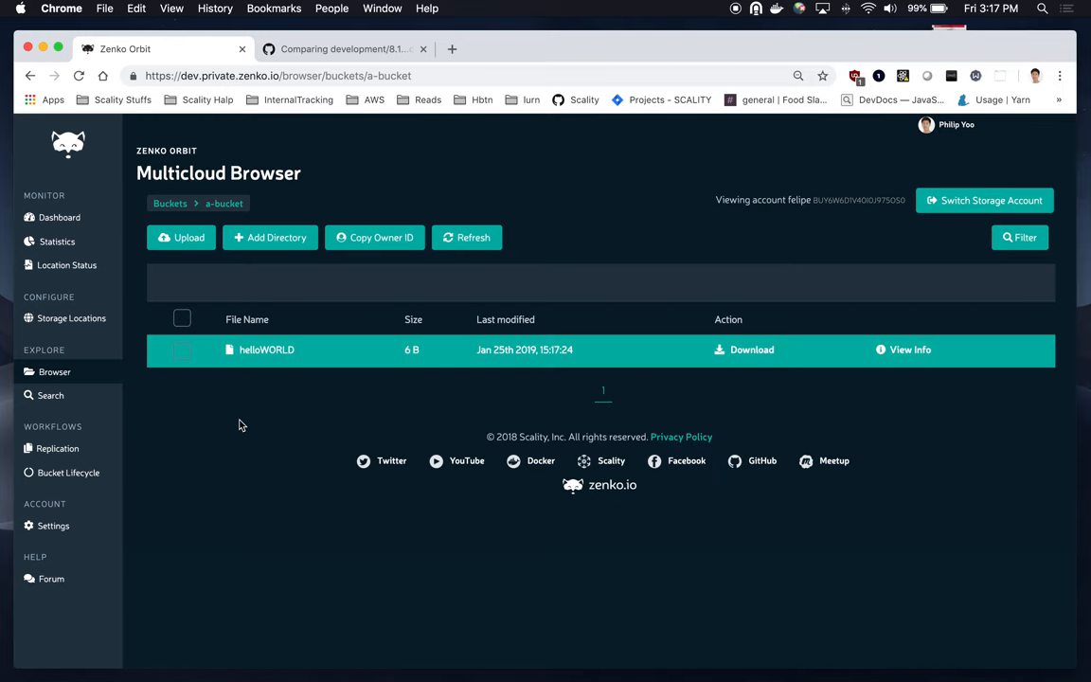
click(182, 350)
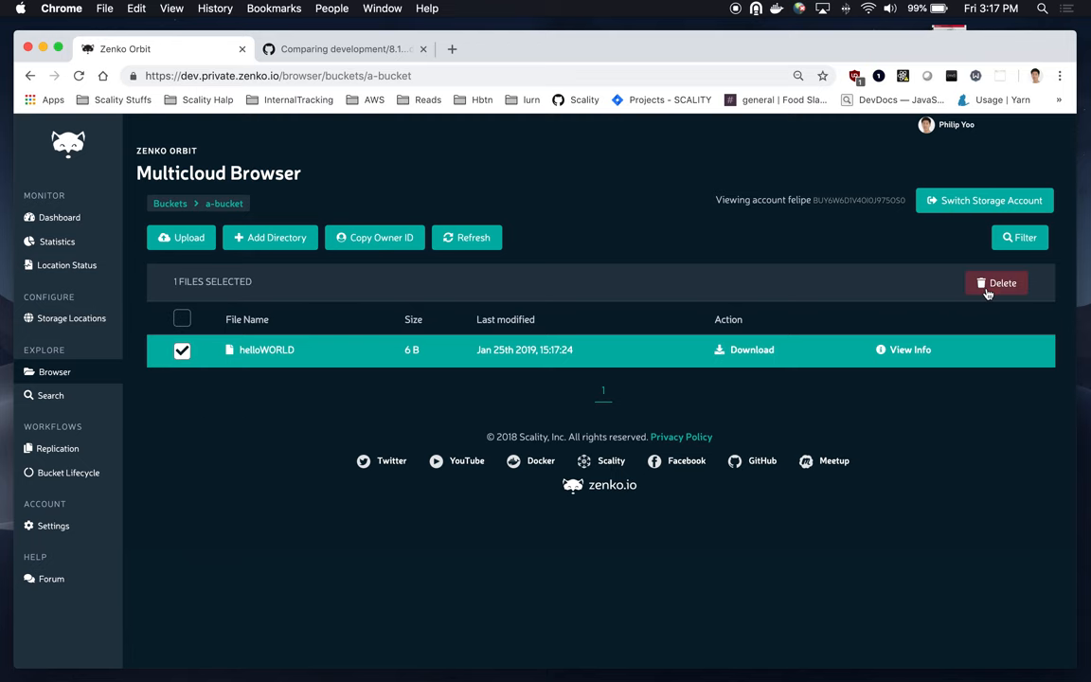
click(997, 282)
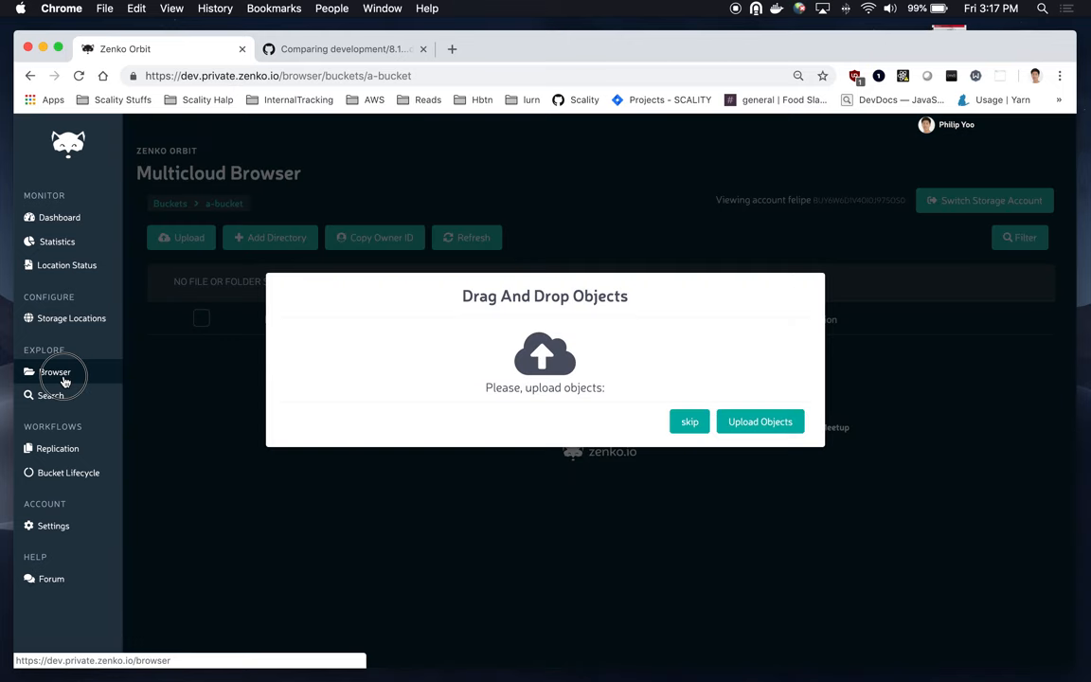
click(55, 371)
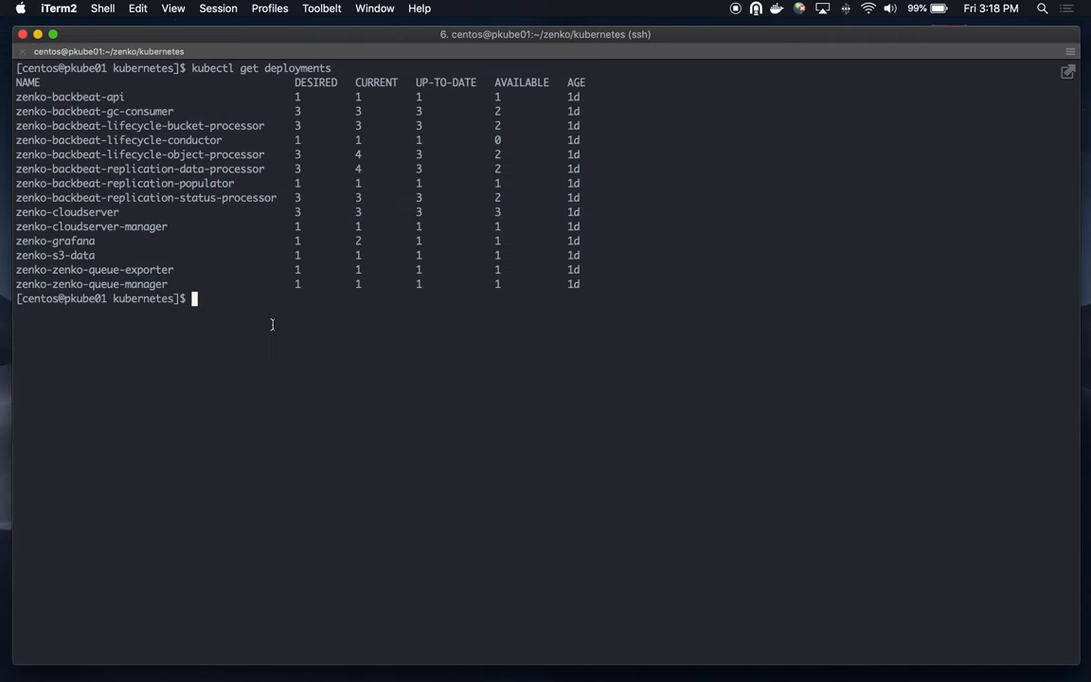
mouse_move(352, 457)
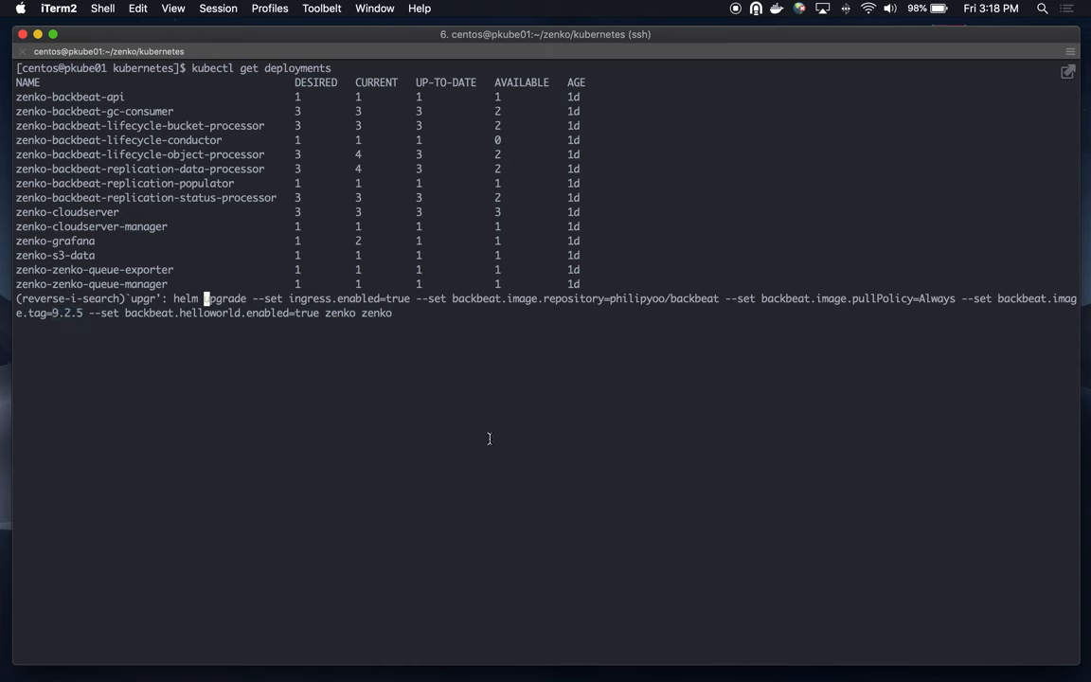
mouse_move(428, 359)
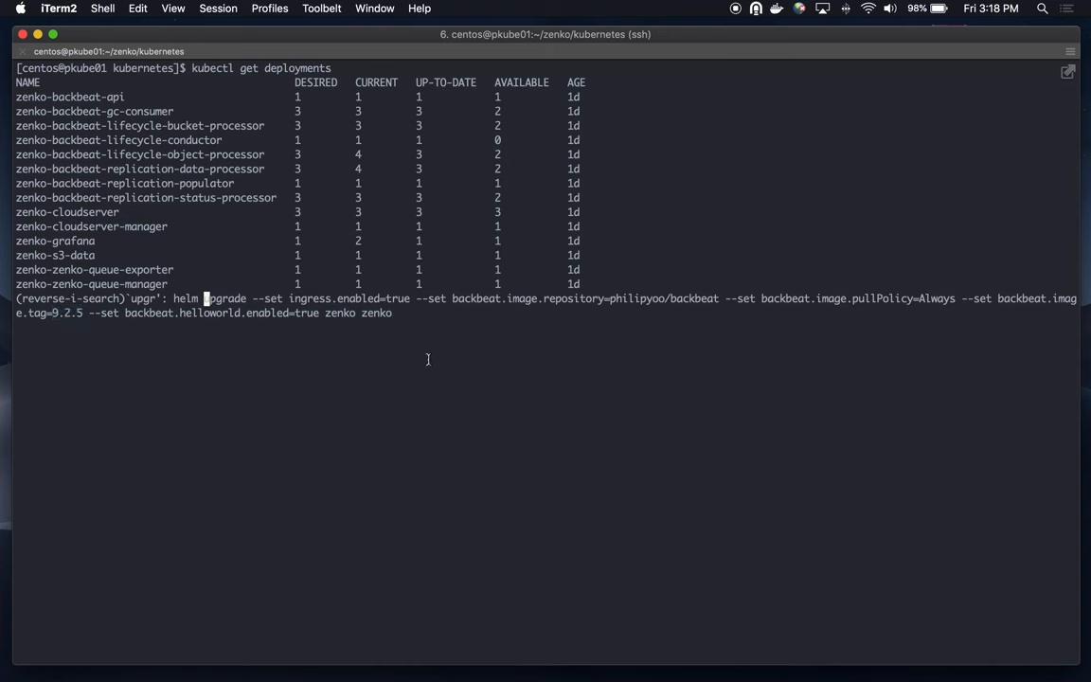
Run the recalled helm upgrade of zenko with backbeat.helloworld.enabled=true.
key(enter)
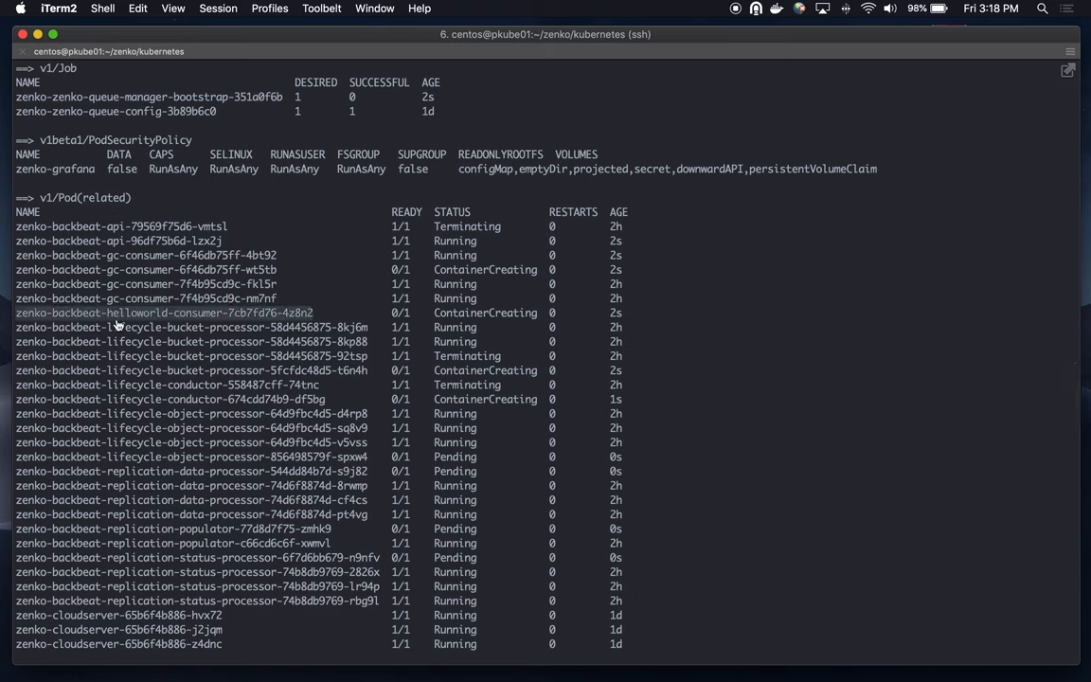
mouse_move(235, 368)
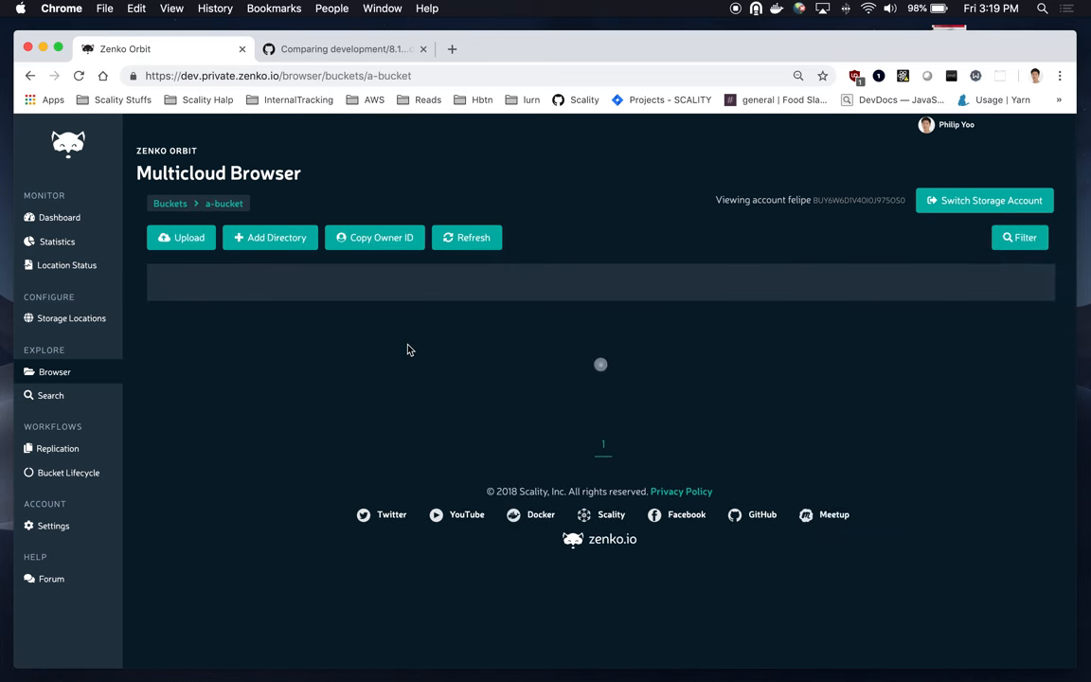
Start an upload into the empty a-bucket and browse for helloWORLD.
click(181, 238)
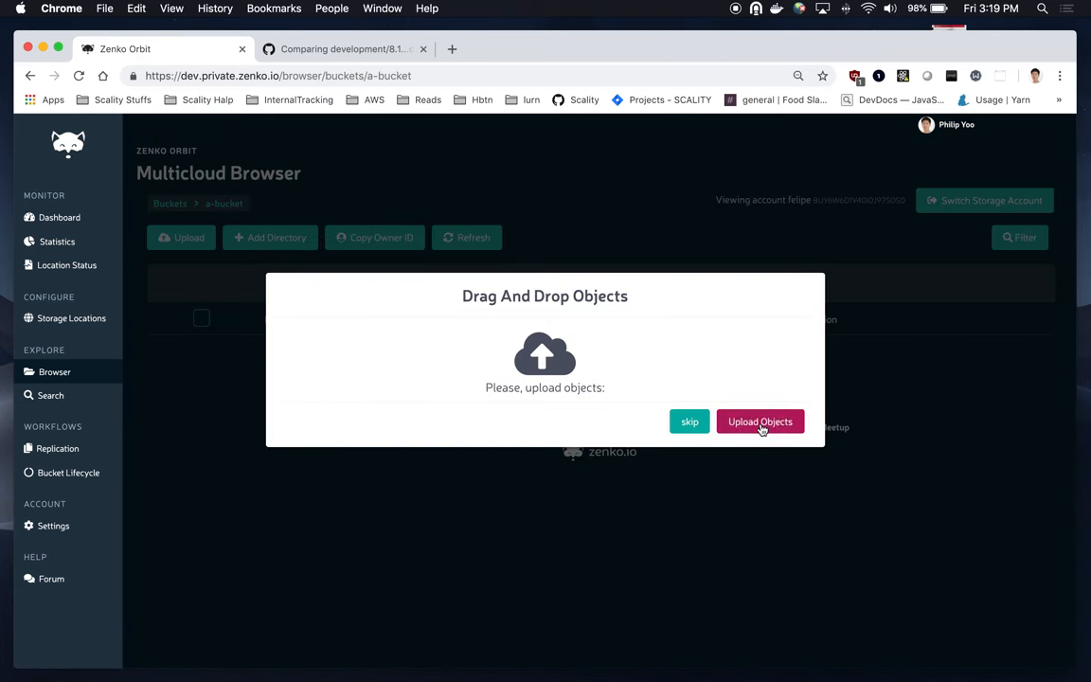
click(760, 422)
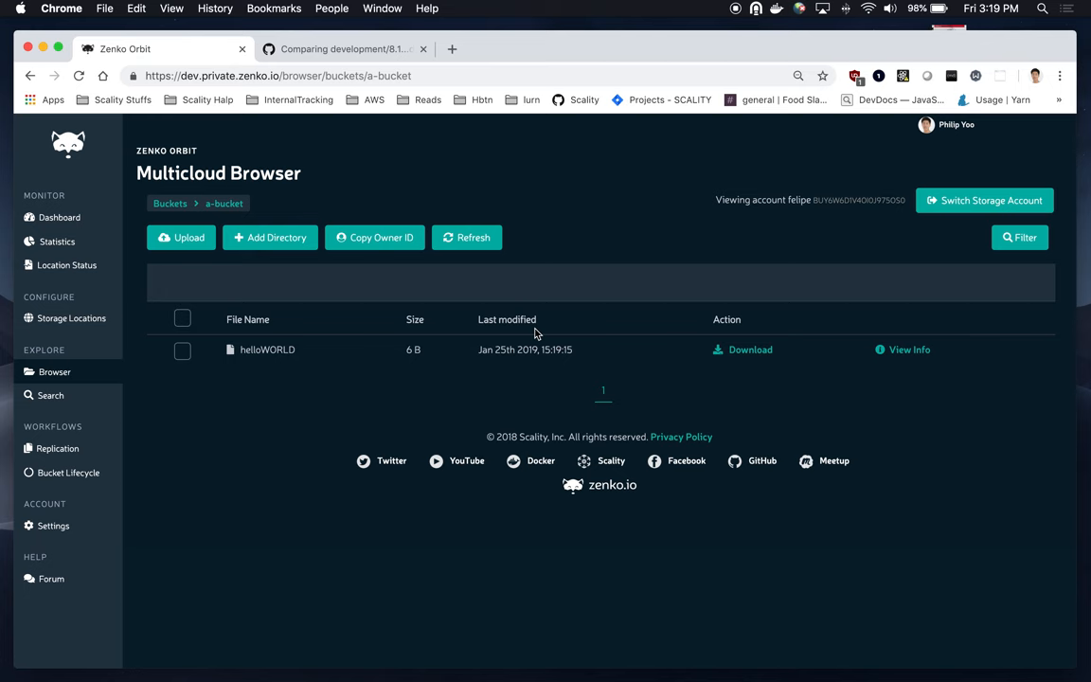
mouse_move(814, 410)
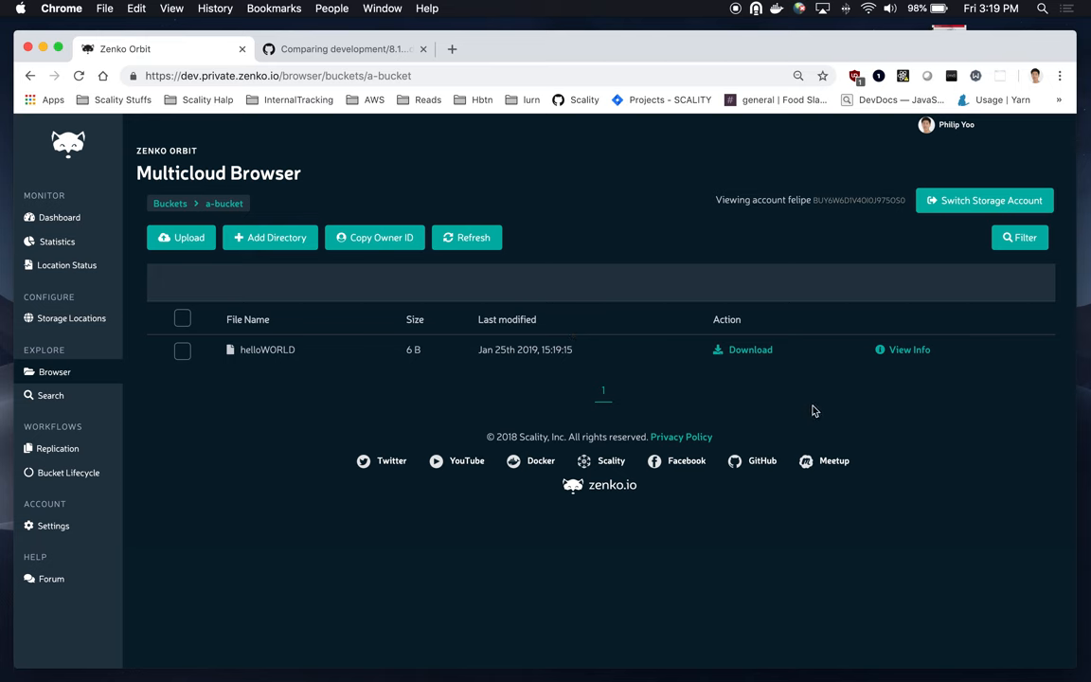
mouse_move(257, 353)
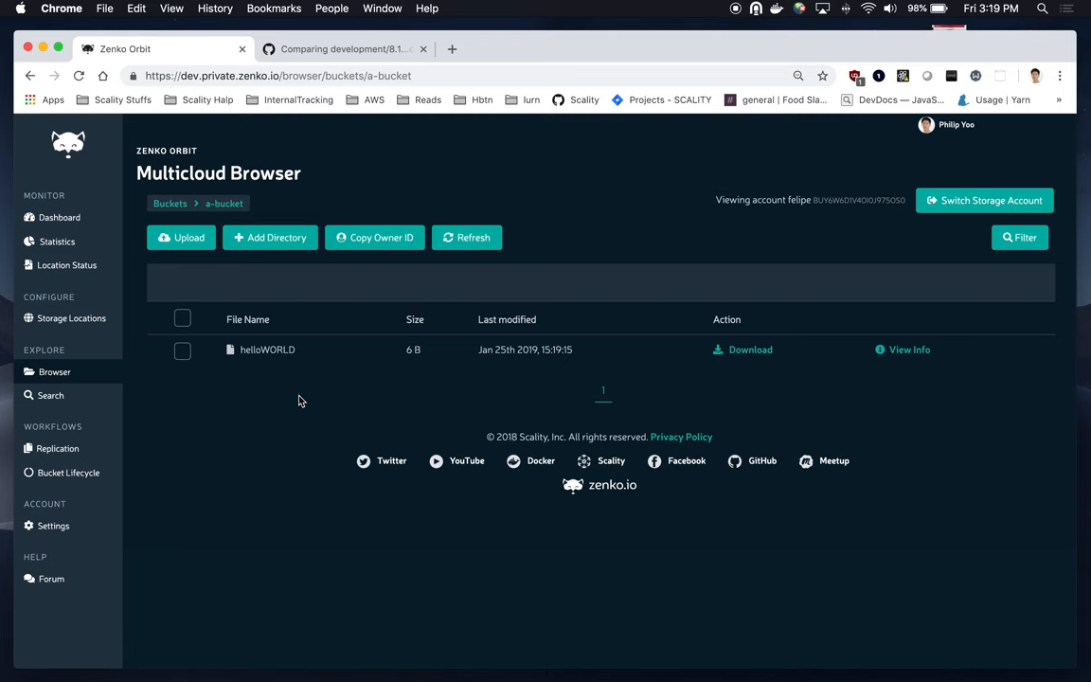
mouse_move(909, 350)
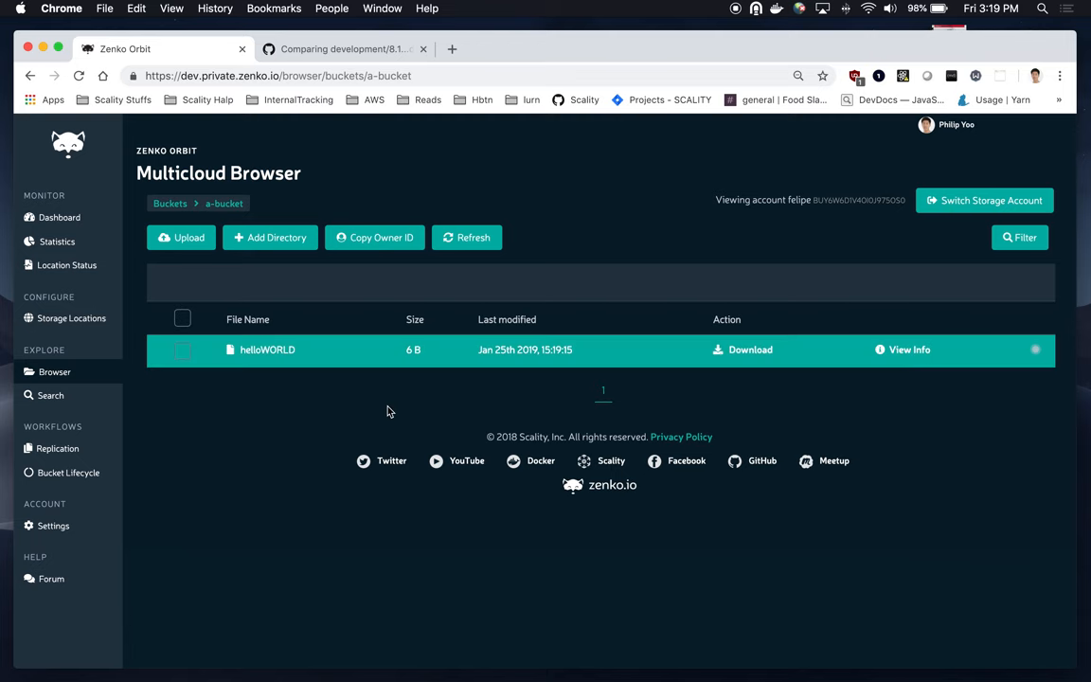
click(901, 349)
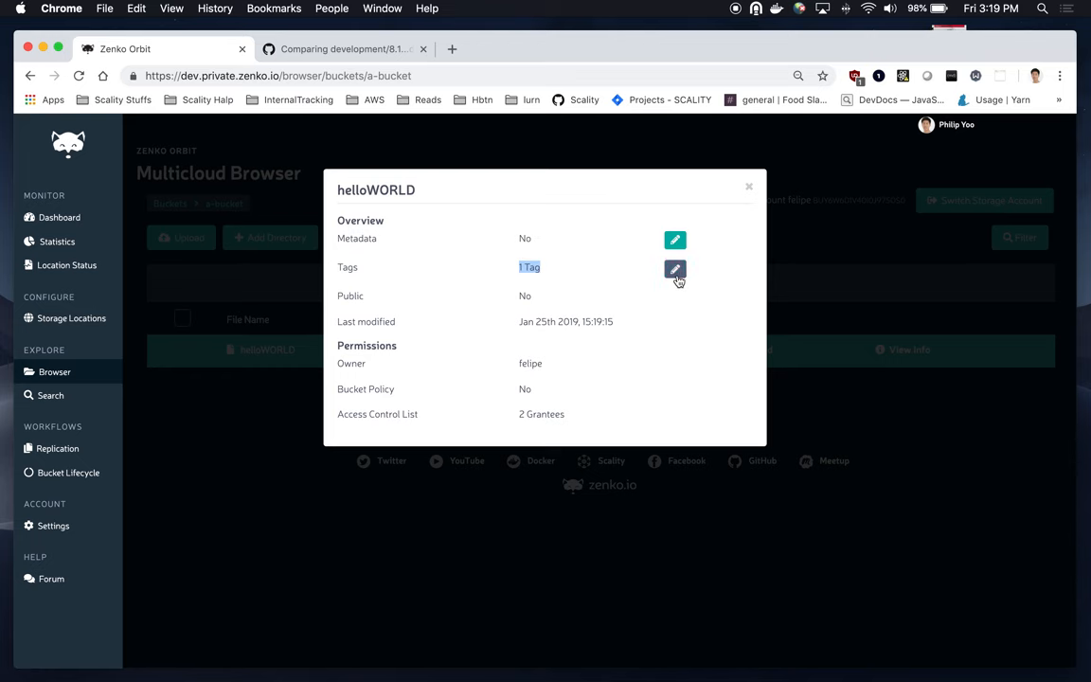
click(675, 270)
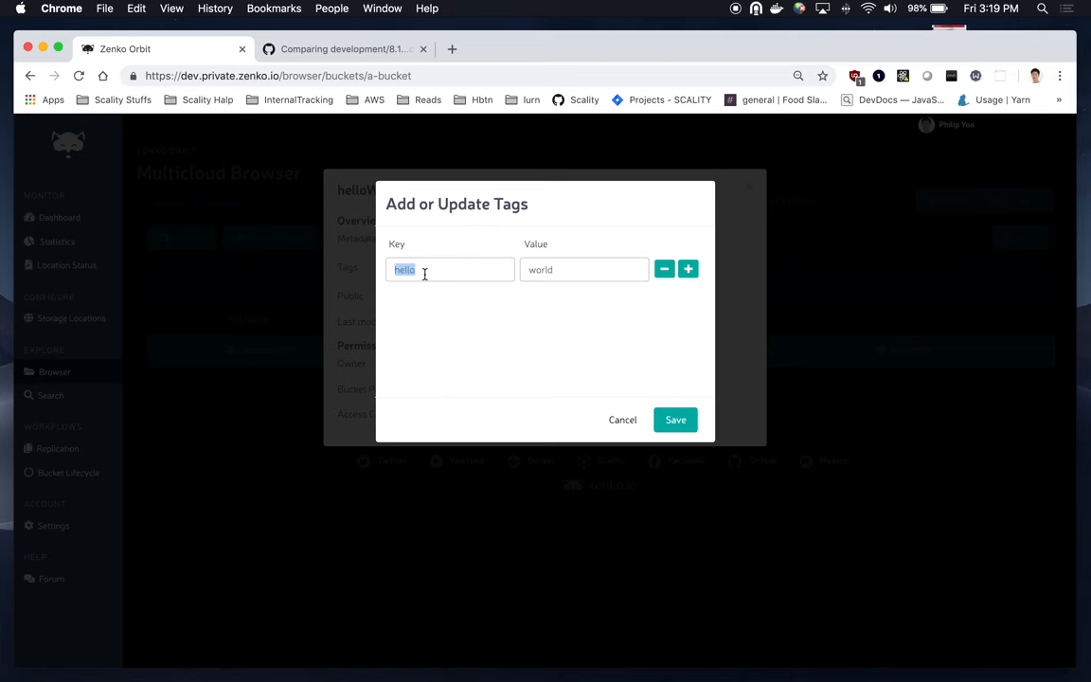
click(584, 269)
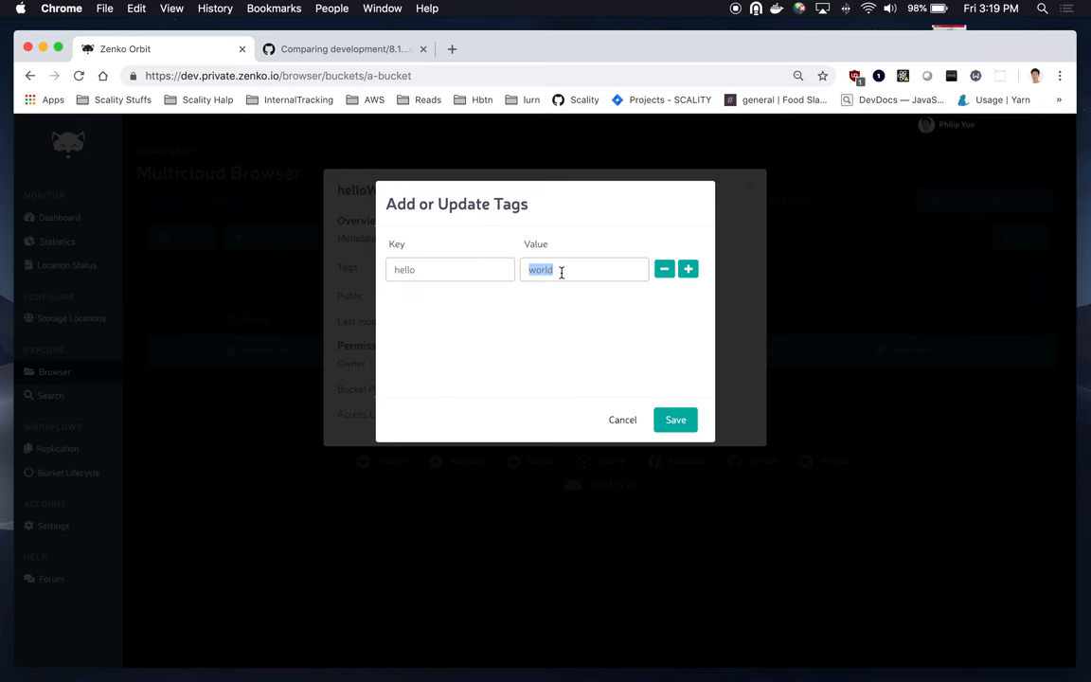
click(675, 420)
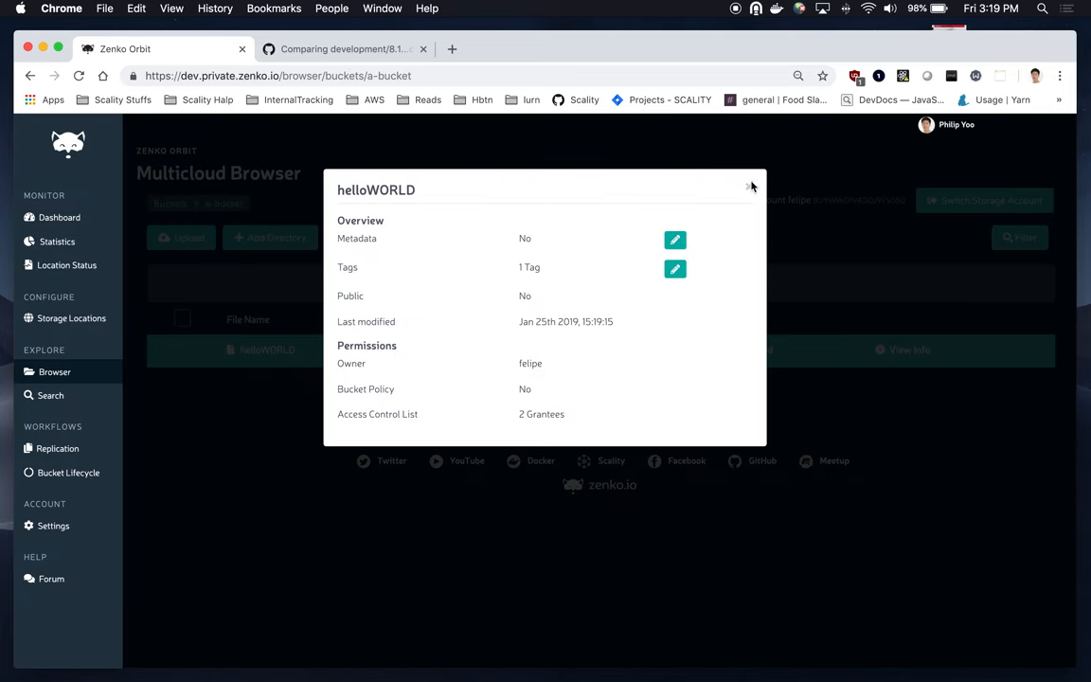
click(752, 186)
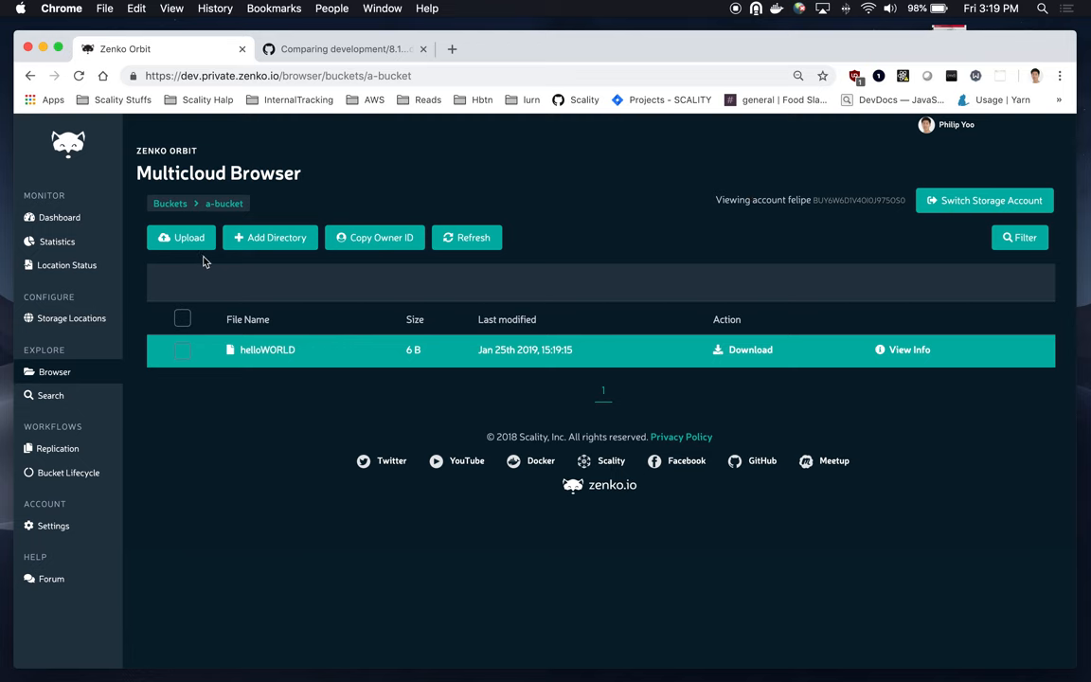
Upload testfile (5 B) from the Desktop into a-bucket alongside helloWORLD.
click(181, 237)
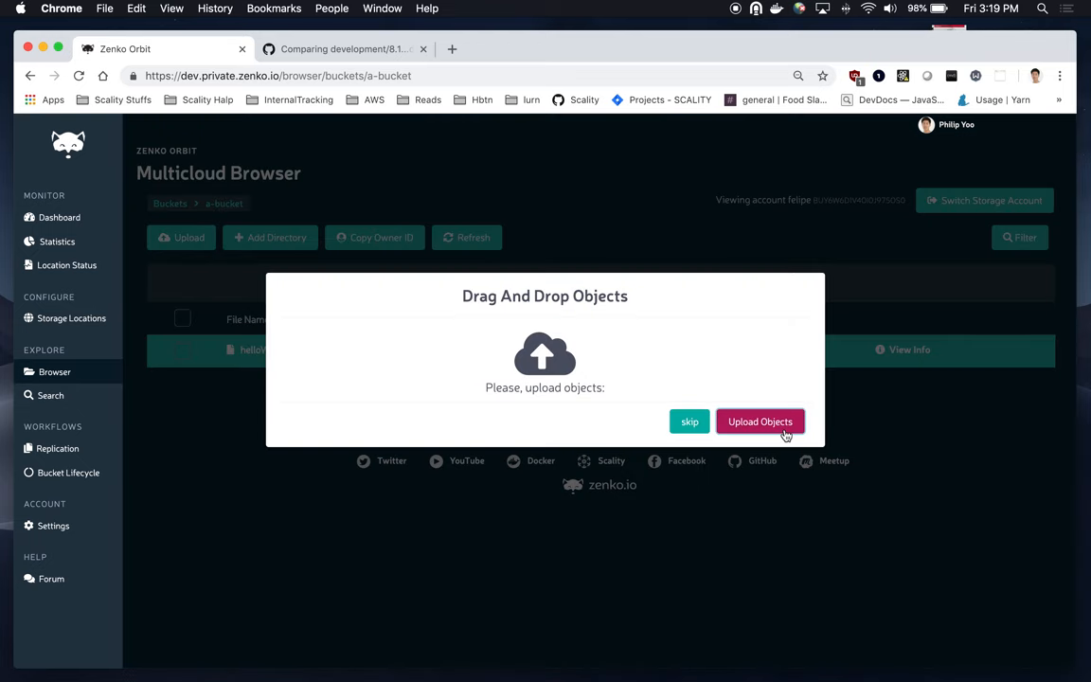
click(760, 421)
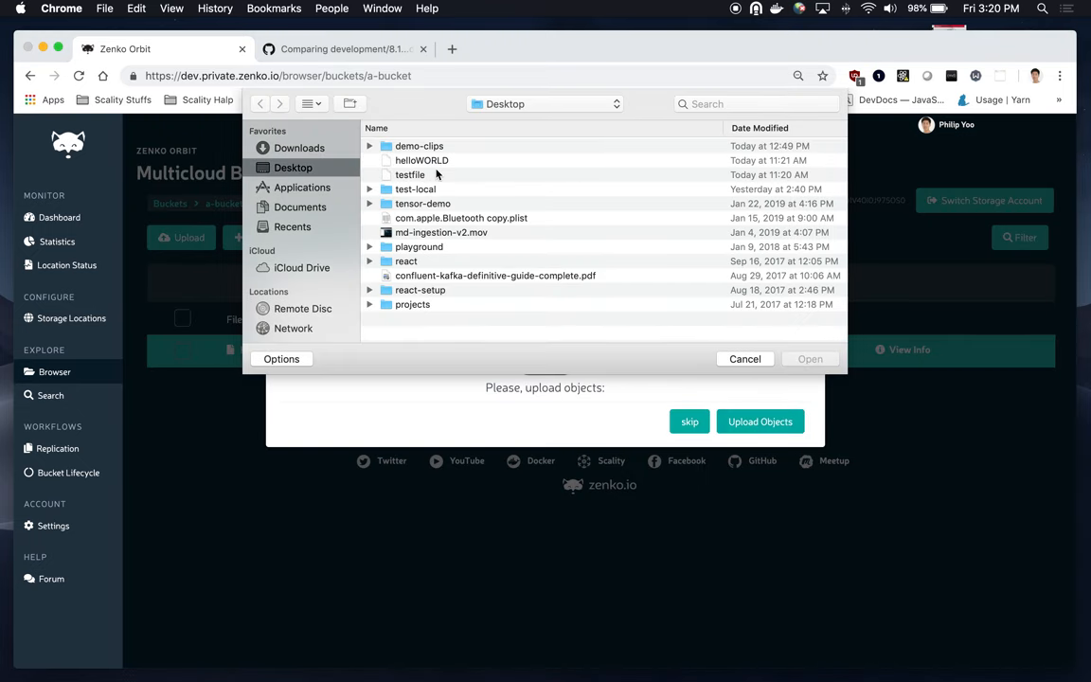
click(409, 175)
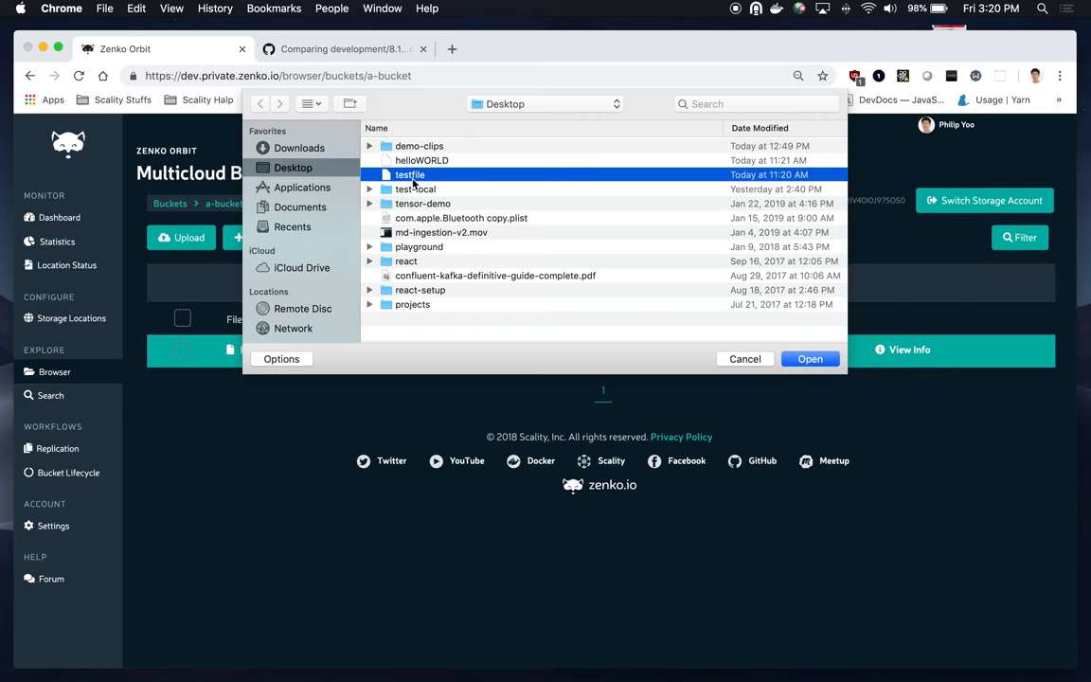
click(745, 358)
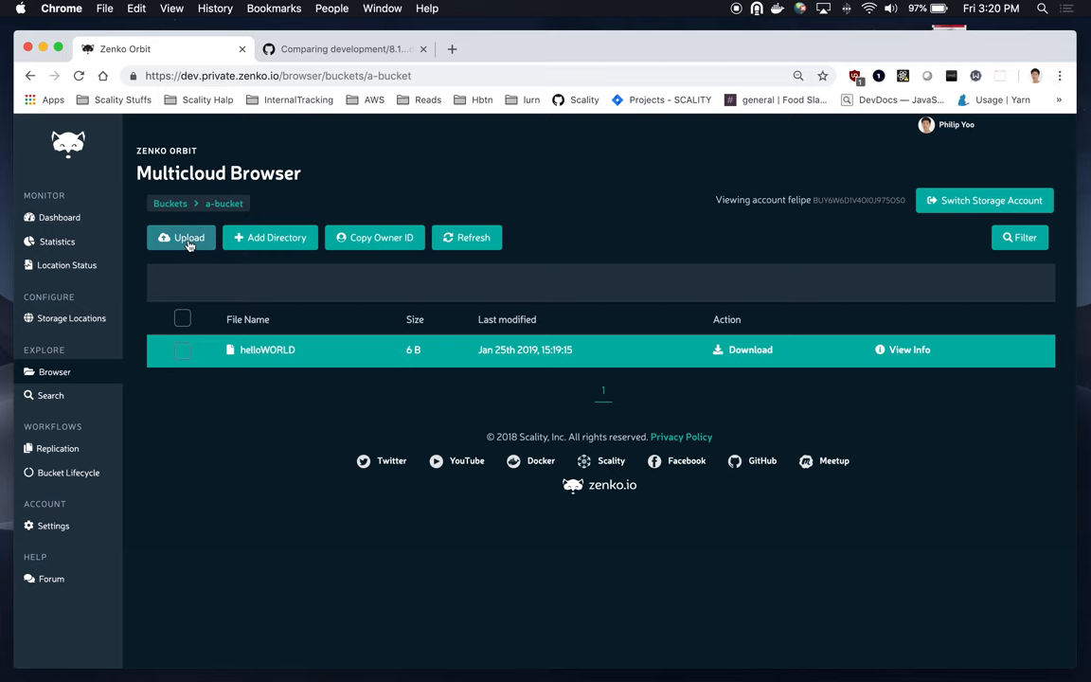
click(181, 237)
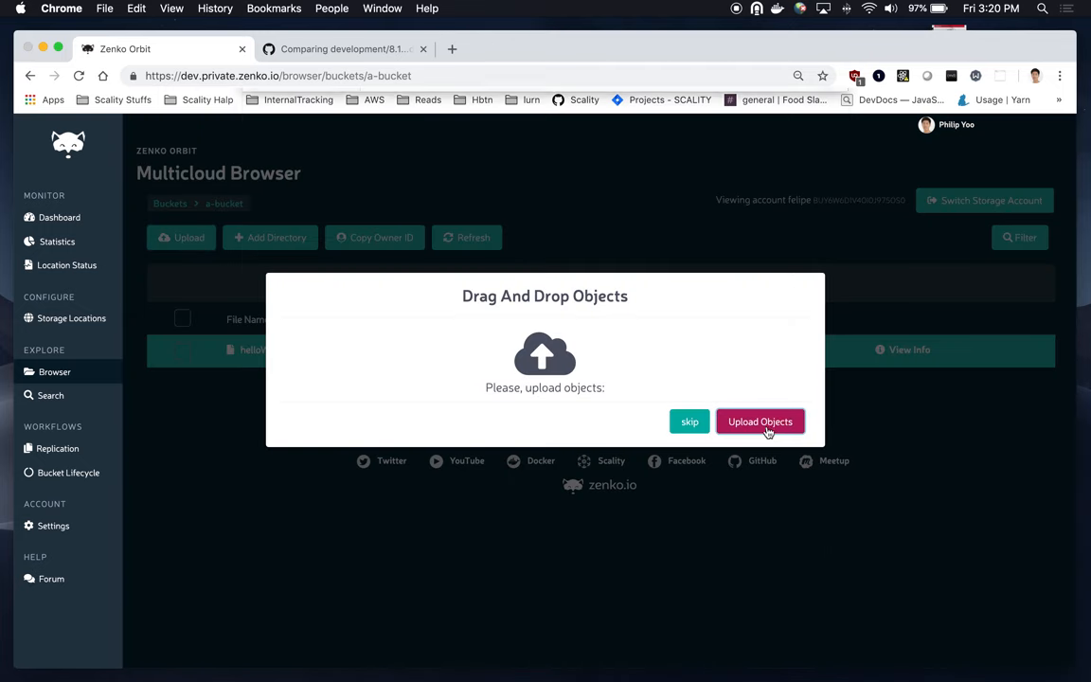
click(759, 422)
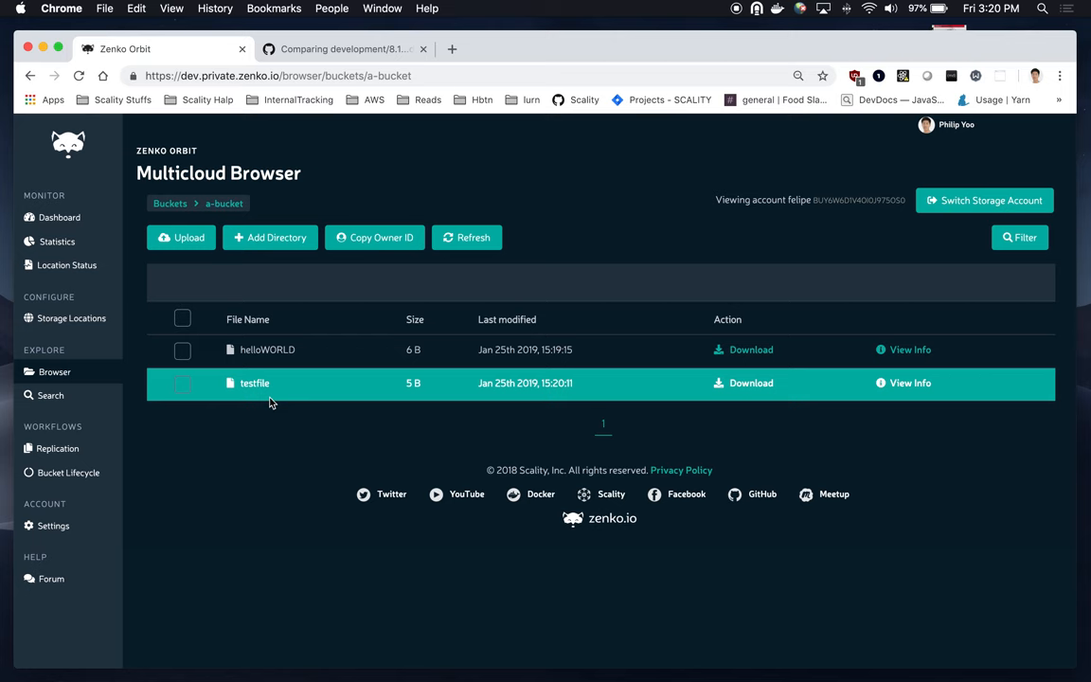
mouse_move(395, 341)
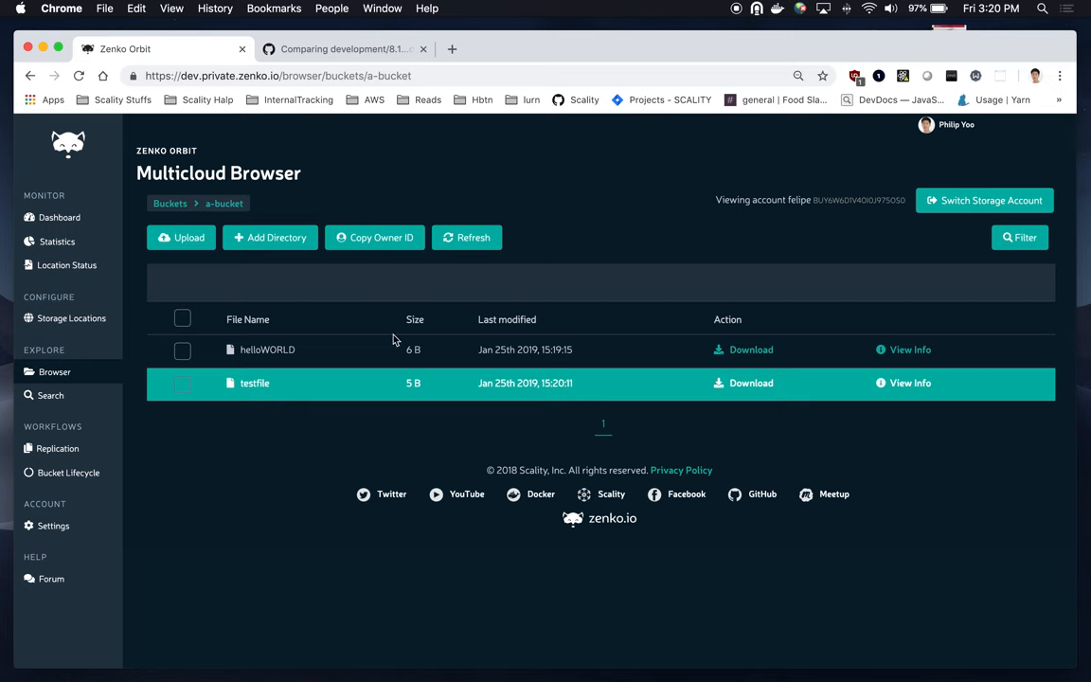
mouse_move(812, 400)
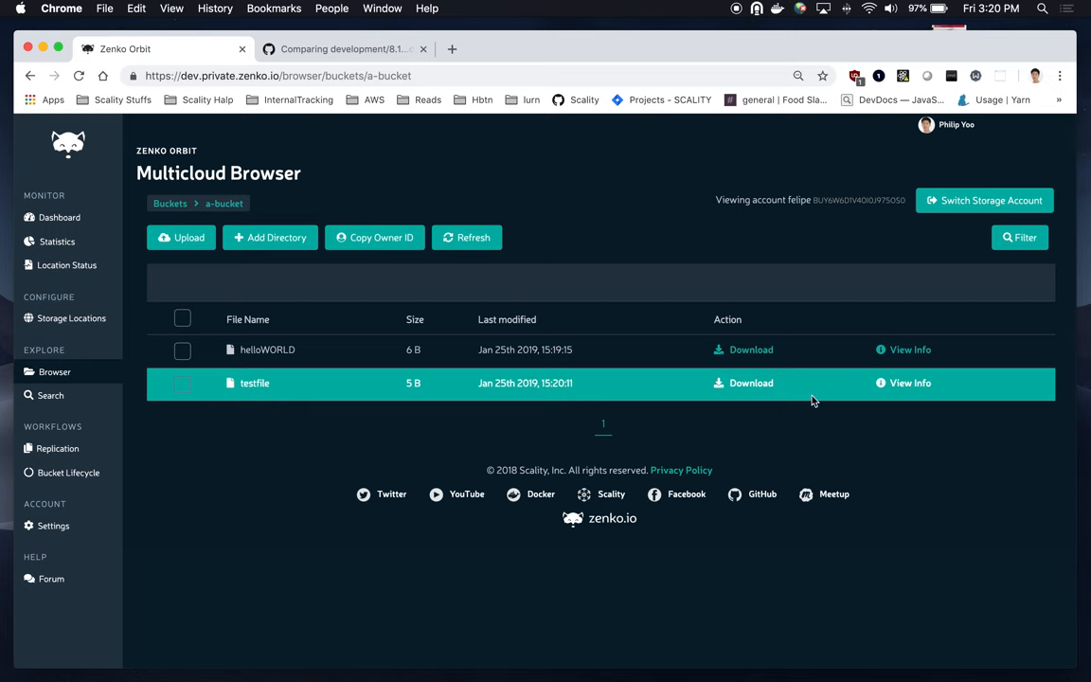
mouse_move(890, 389)
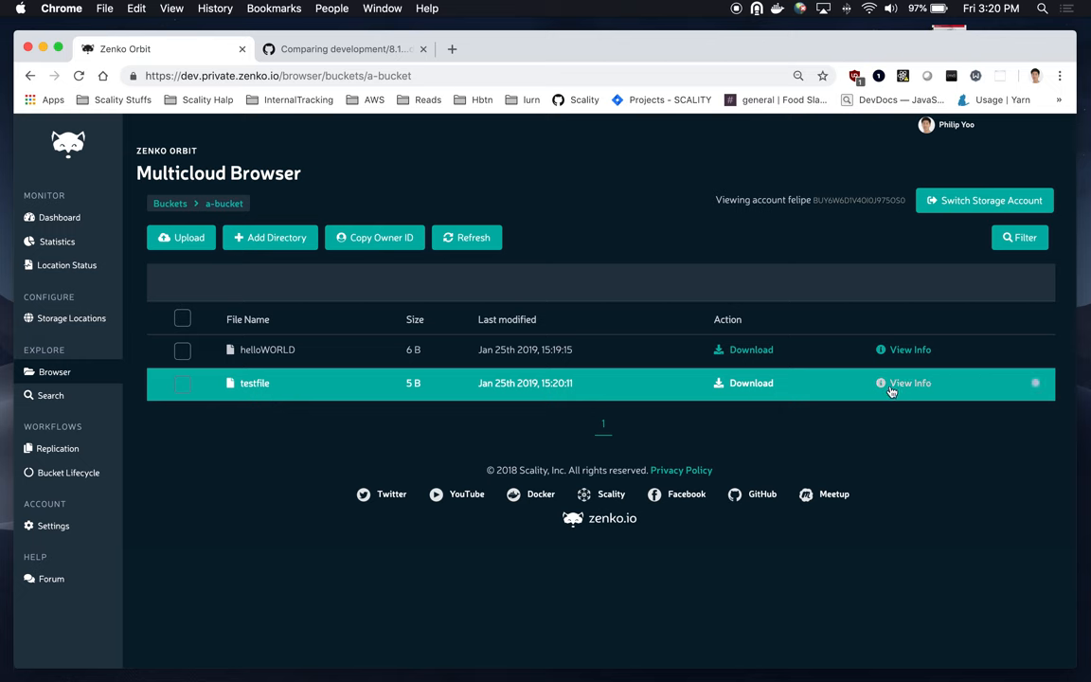
click(910, 382)
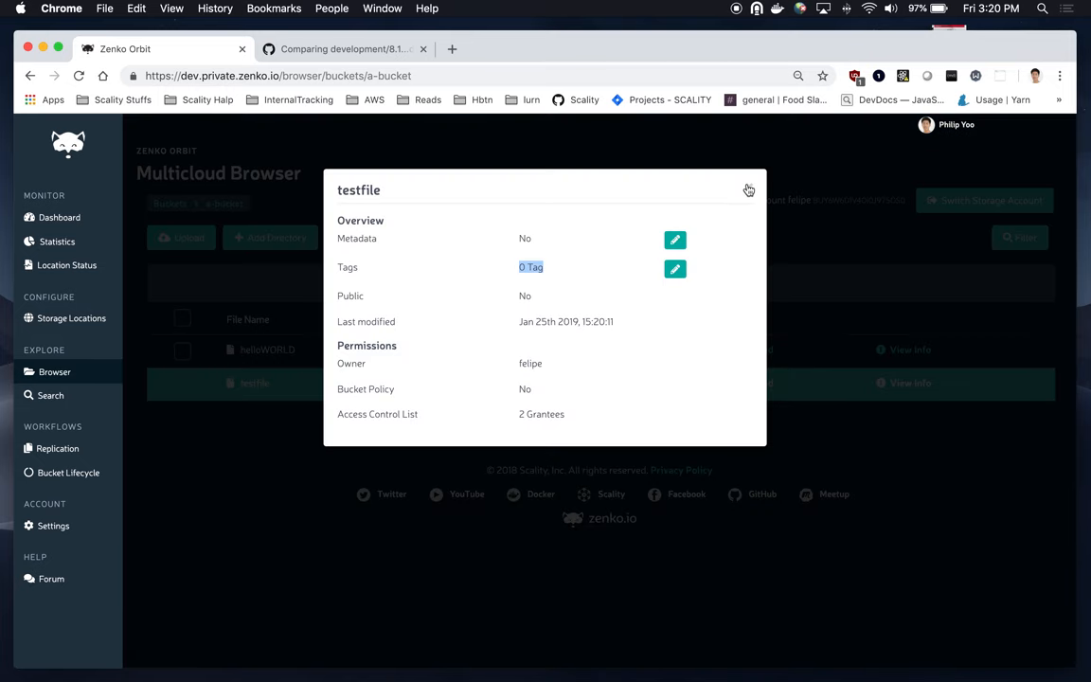
click(748, 190)
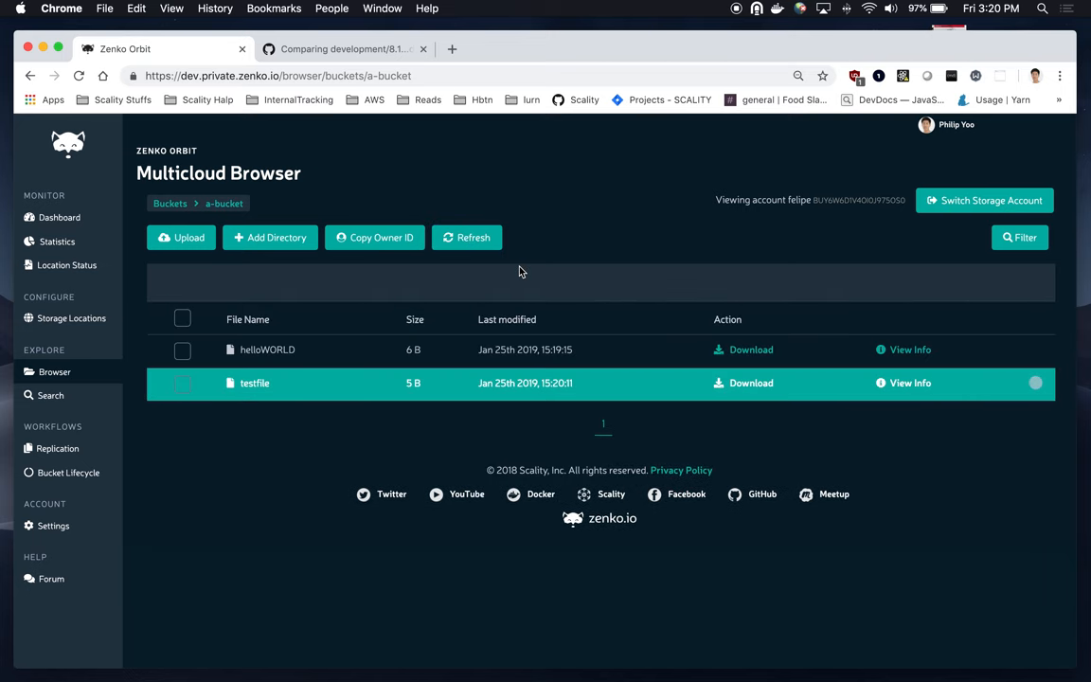
click(910, 382)
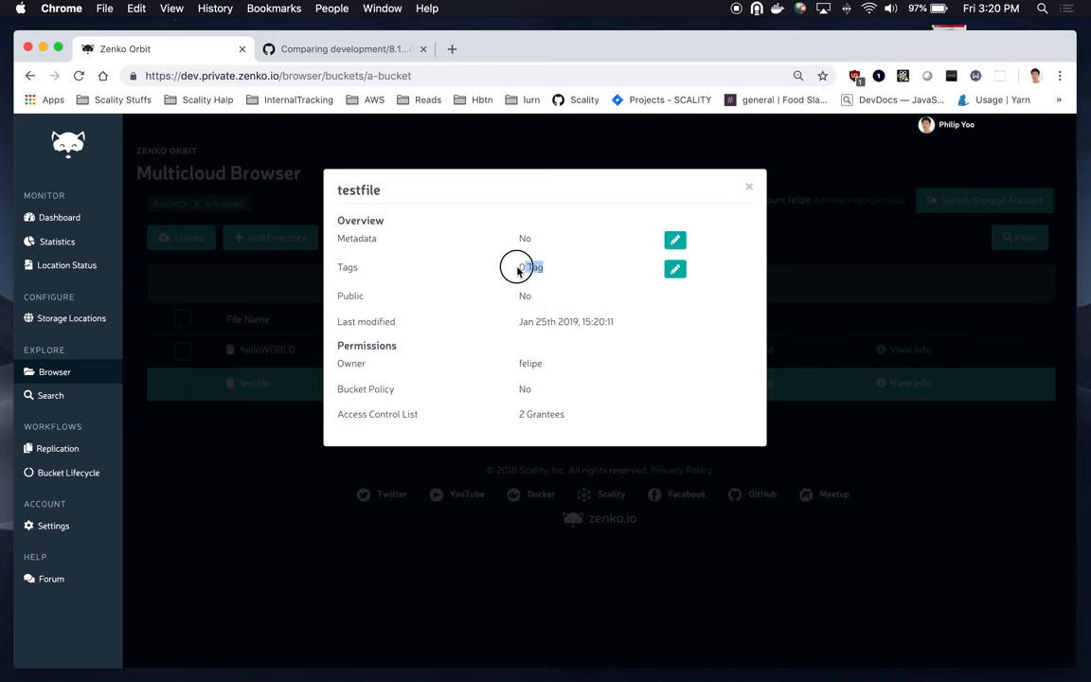
click(750, 186)
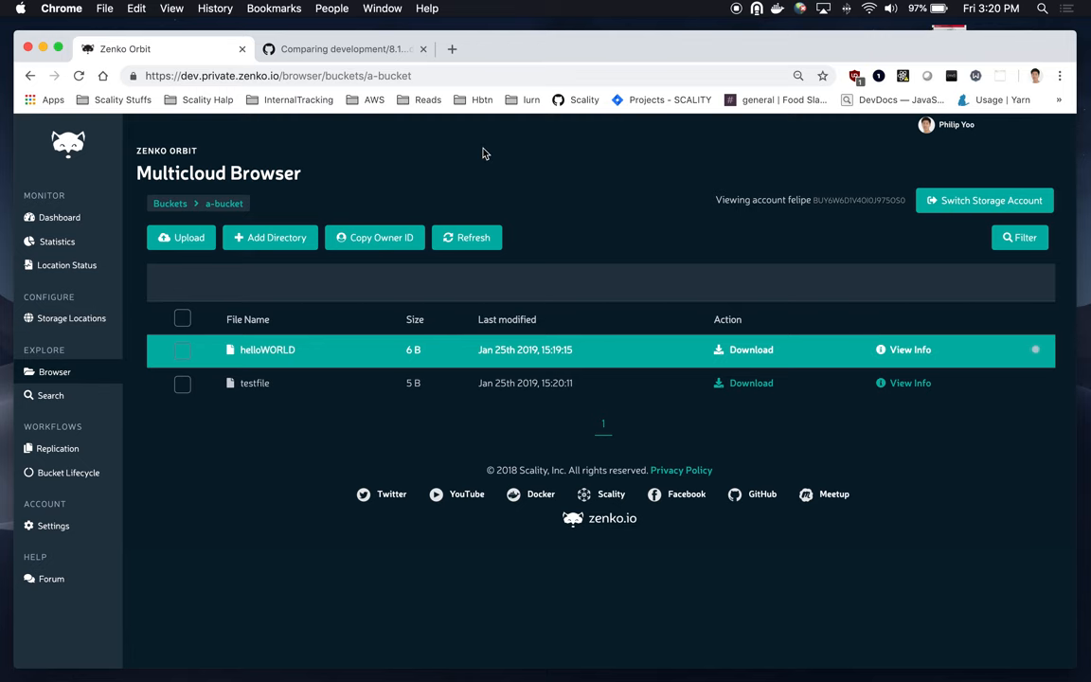
click(910, 350)
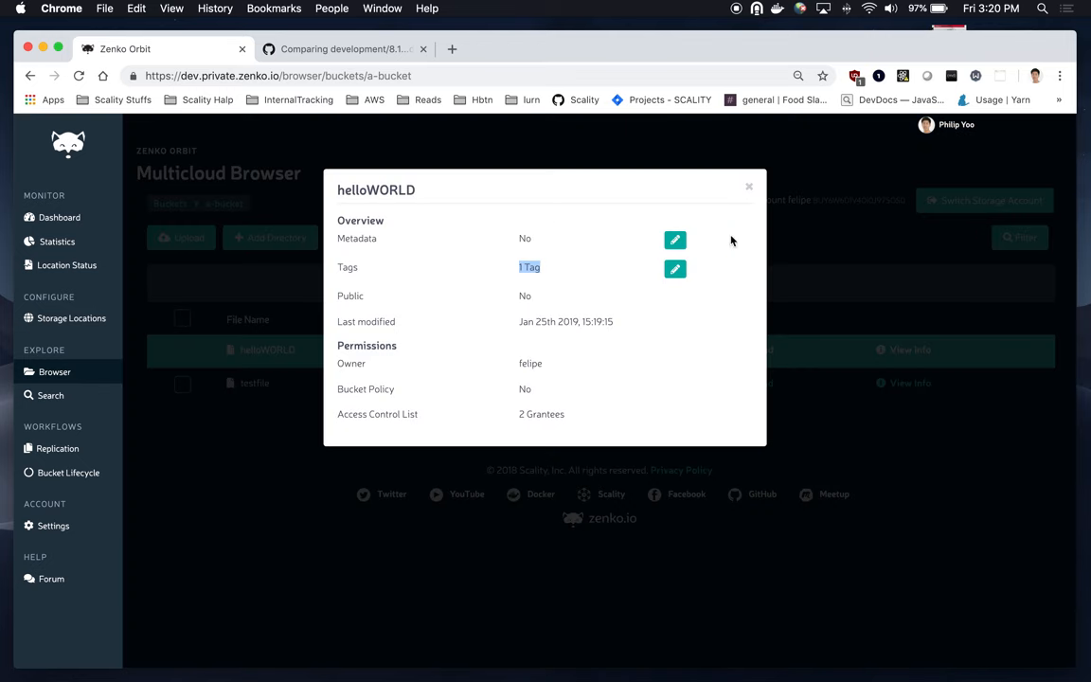
click(748, 186)
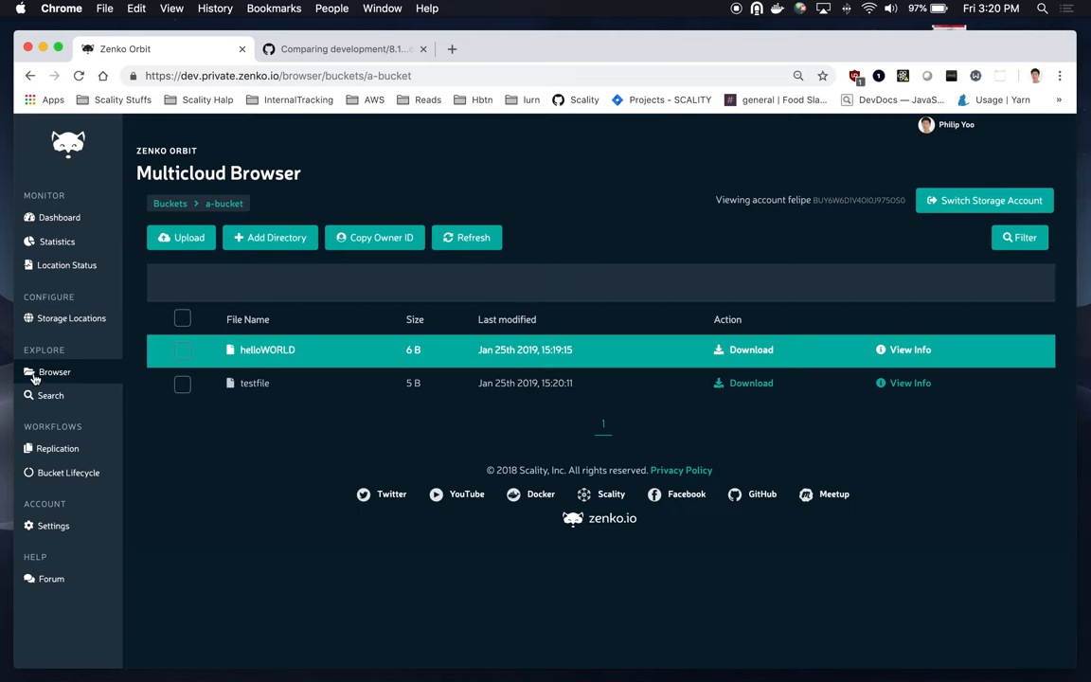
Open zenko-local-bucket from the bucket list and begin uploading helloWORLD into it.
click(170, 203)
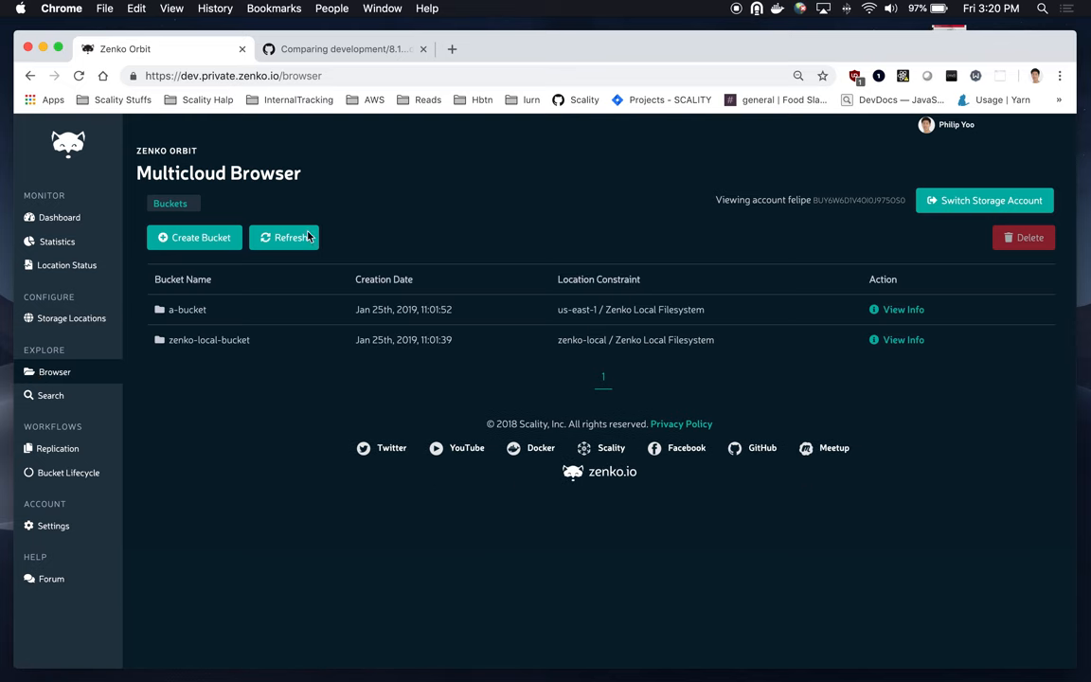
click(208, 339)
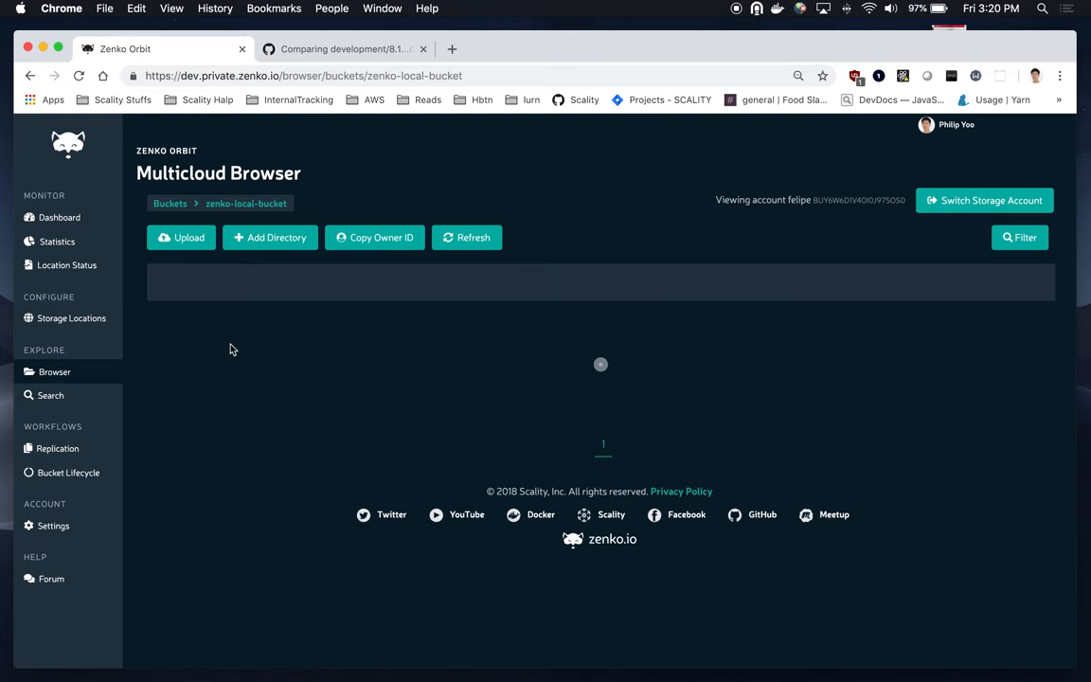
click(181, 236)
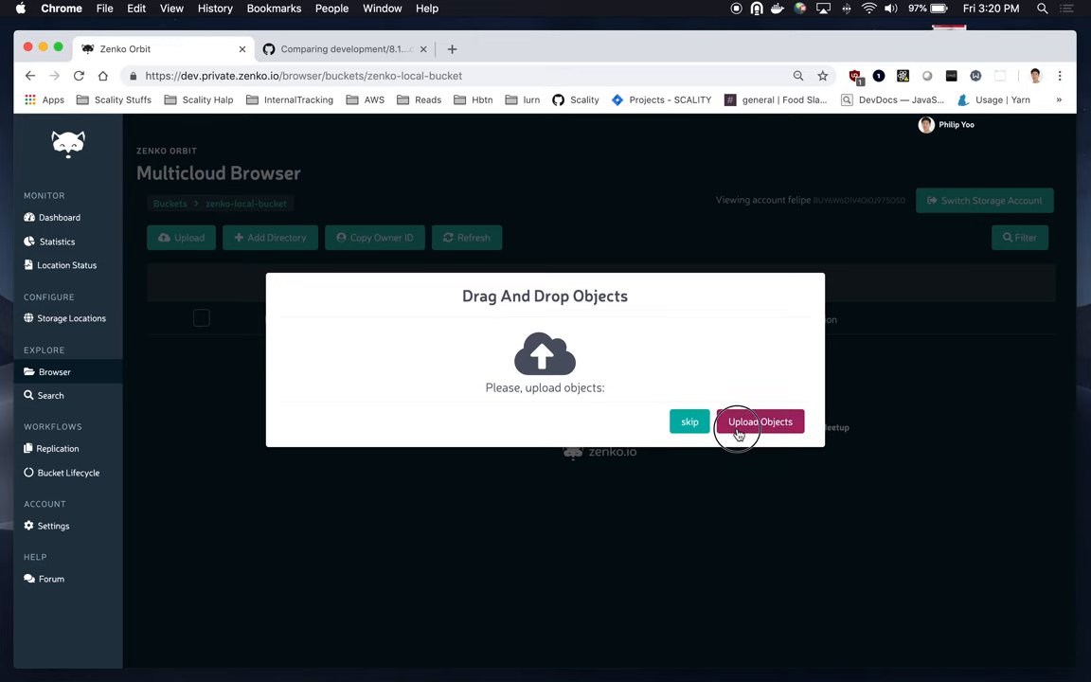
click(760, 422)
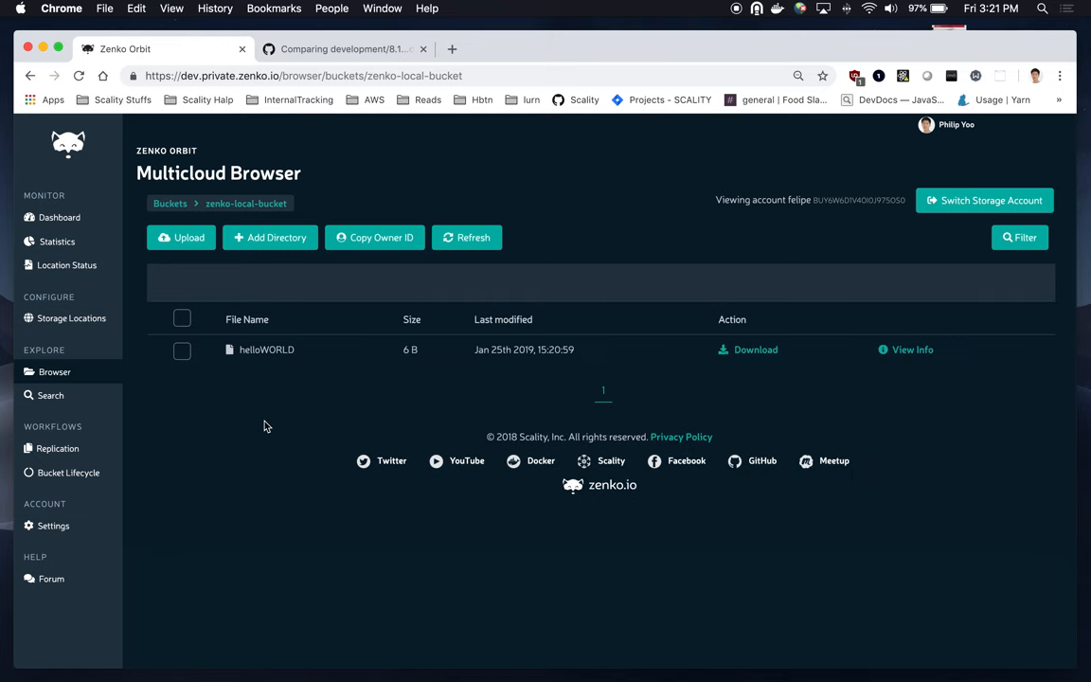
mouse_move(316, 418)
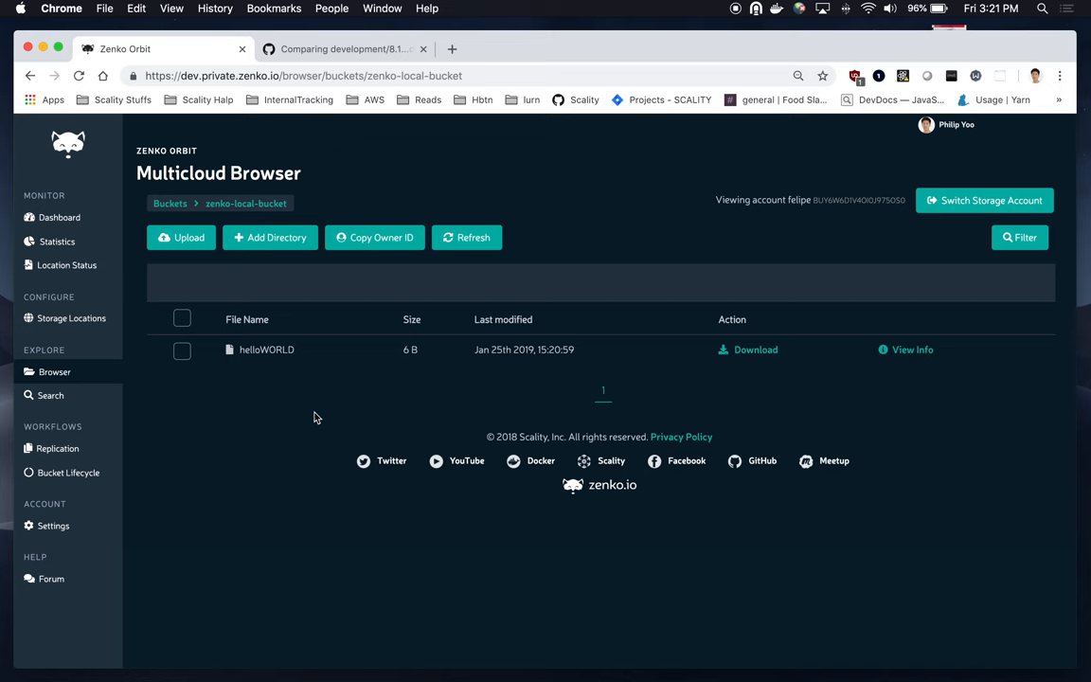
mouse_move(849, 389)
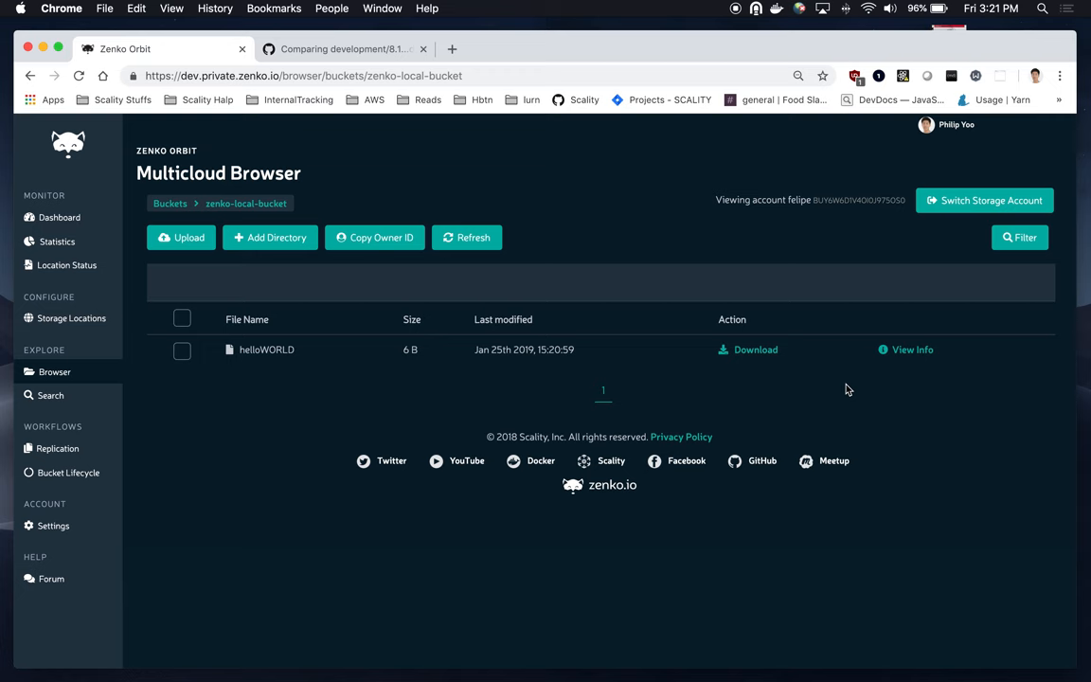
mouse_move(900, 355)
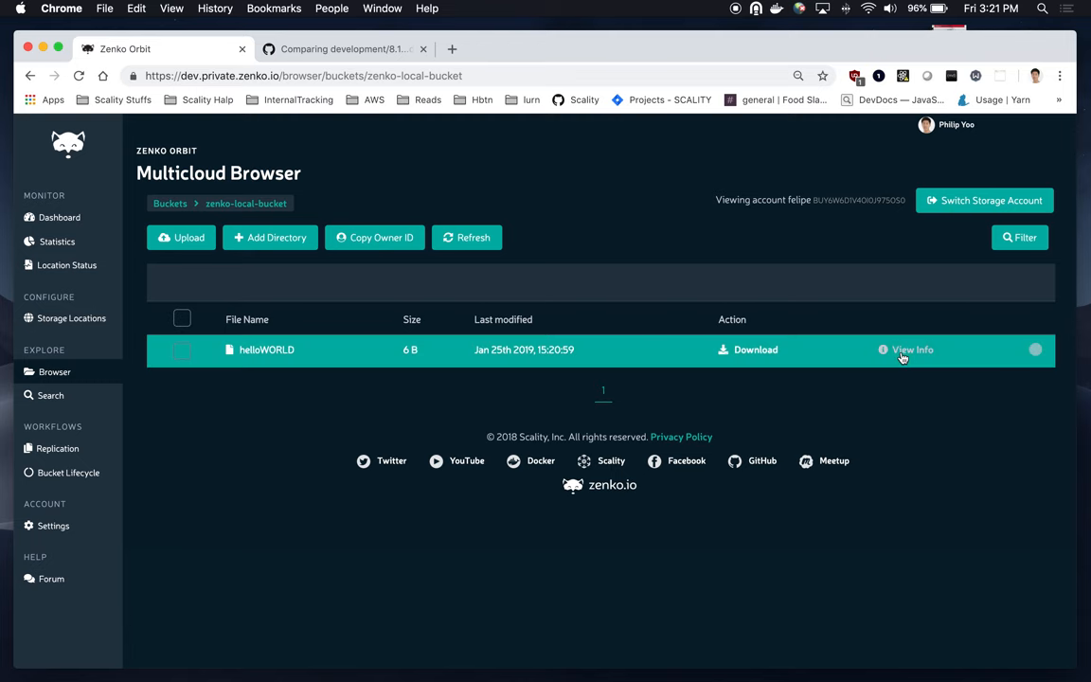
mouse_move(519, 431)
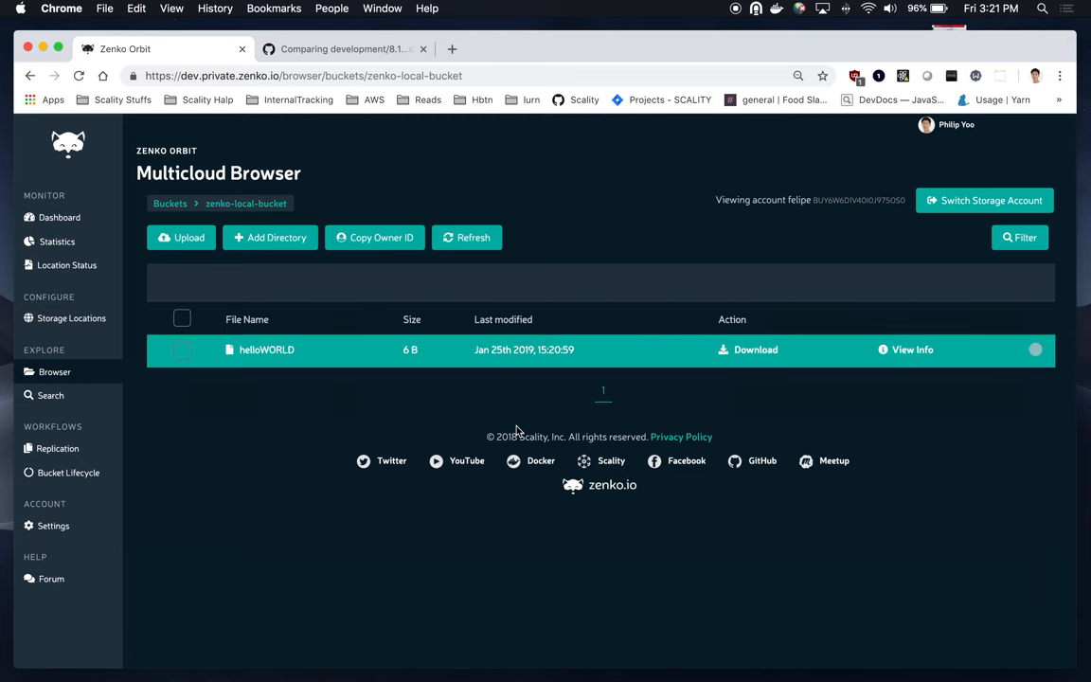
click(912, 350)
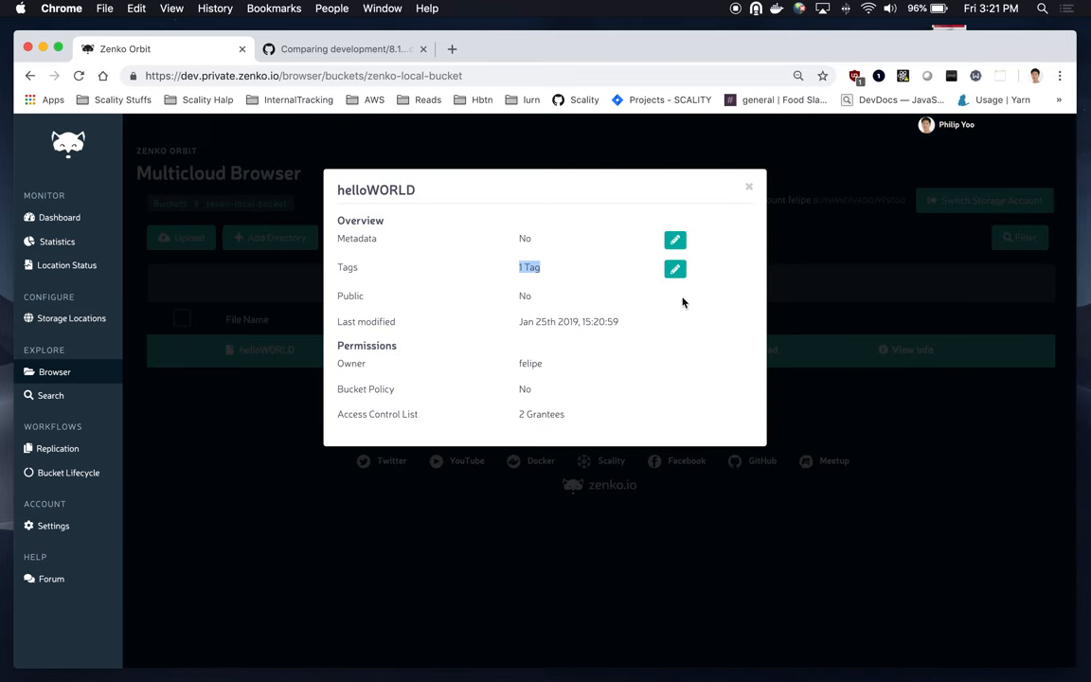
click(674, 269)
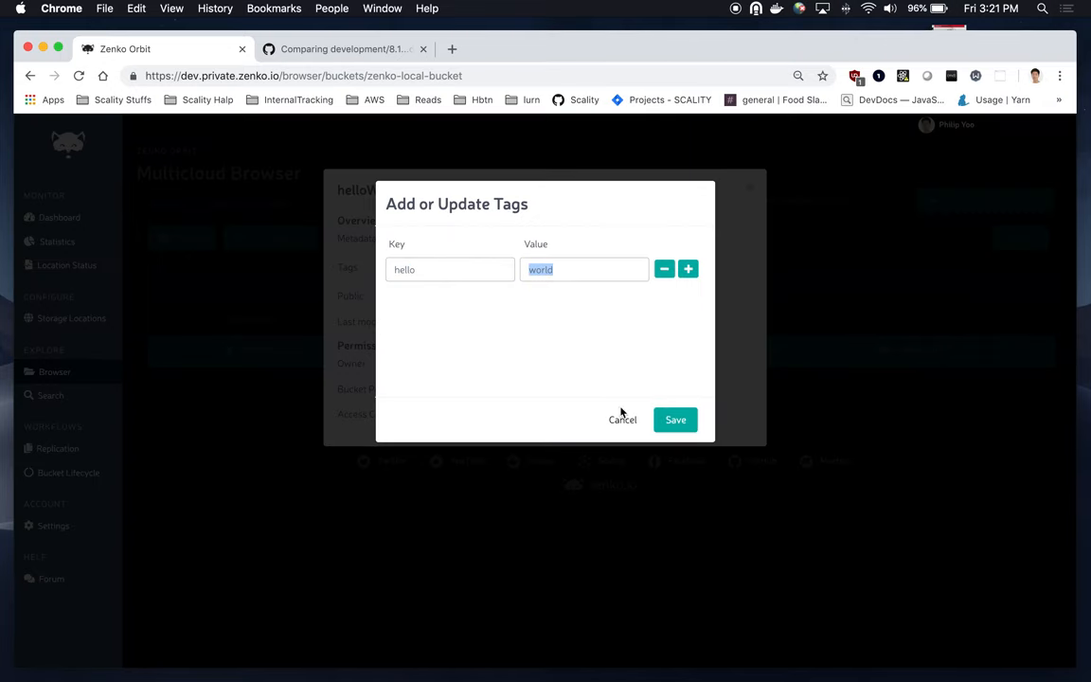
click(622, 419)
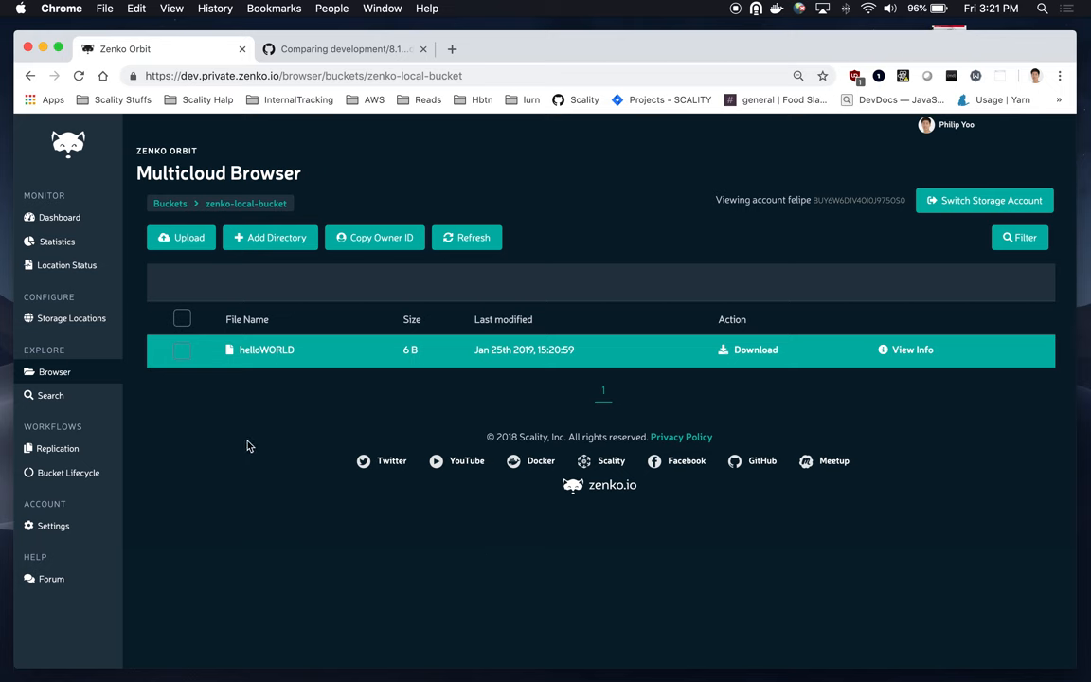